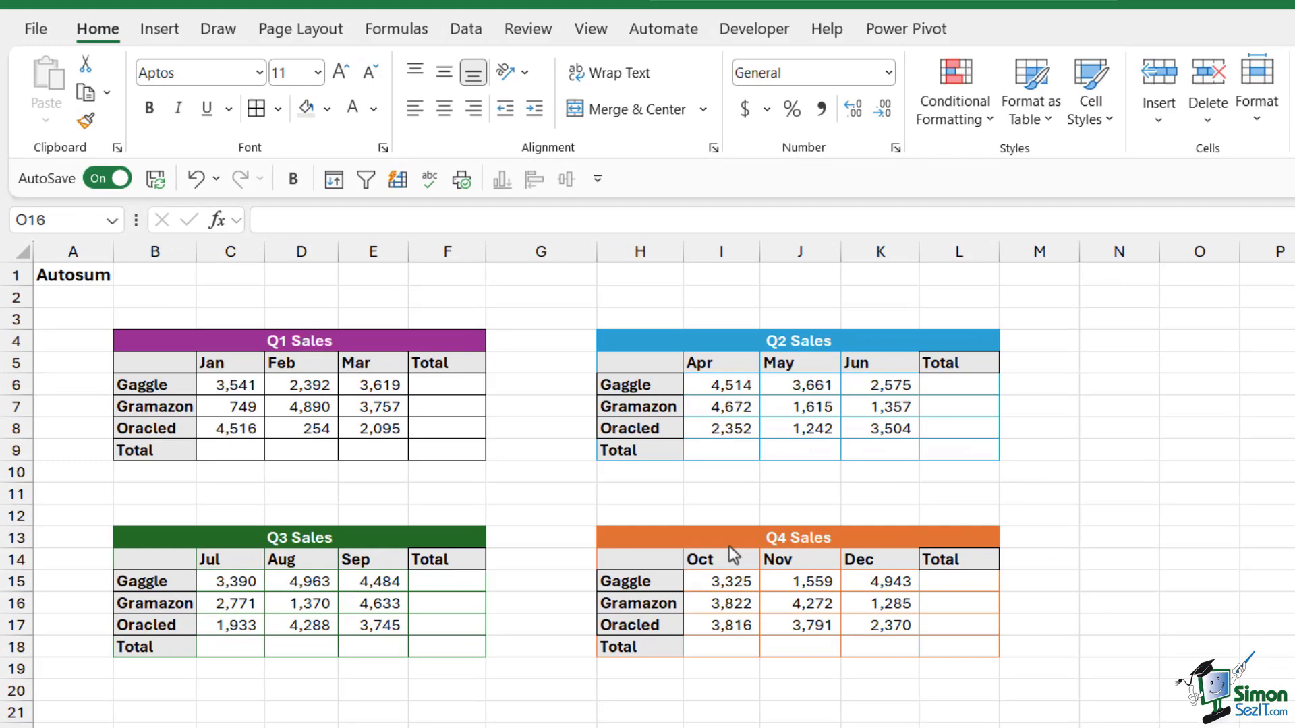
mouse_move(310, 385)
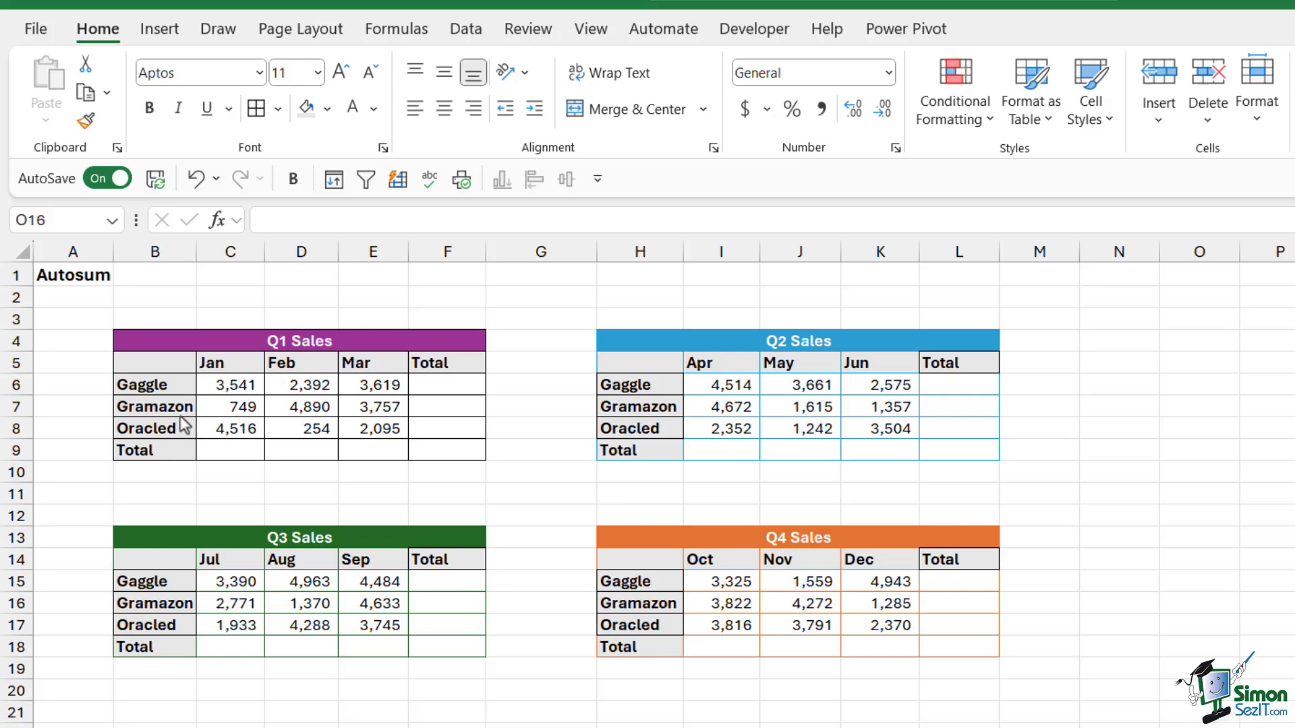
mouse_move(175, 445)
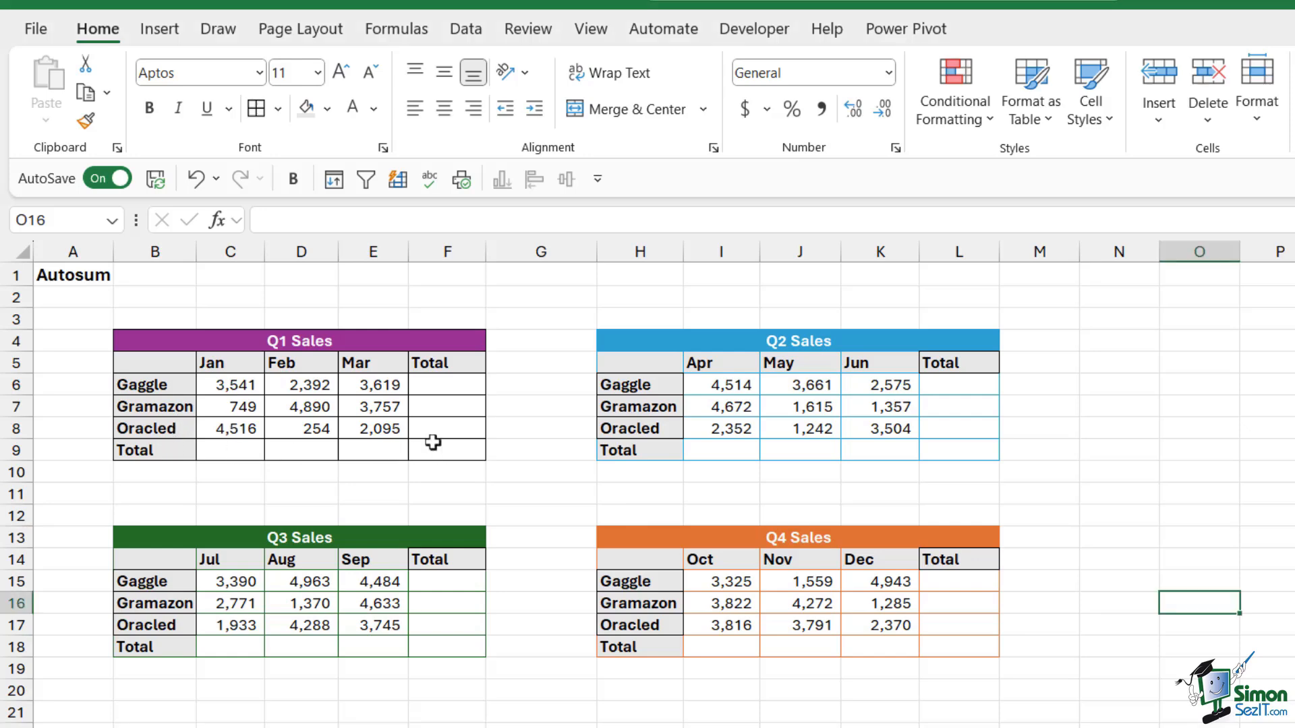
Step: Sum Gaggle's Jan–Mar sales in F6 (9,552) and fill down for the other companies
left_click_drag(446, 384, 447, 450)
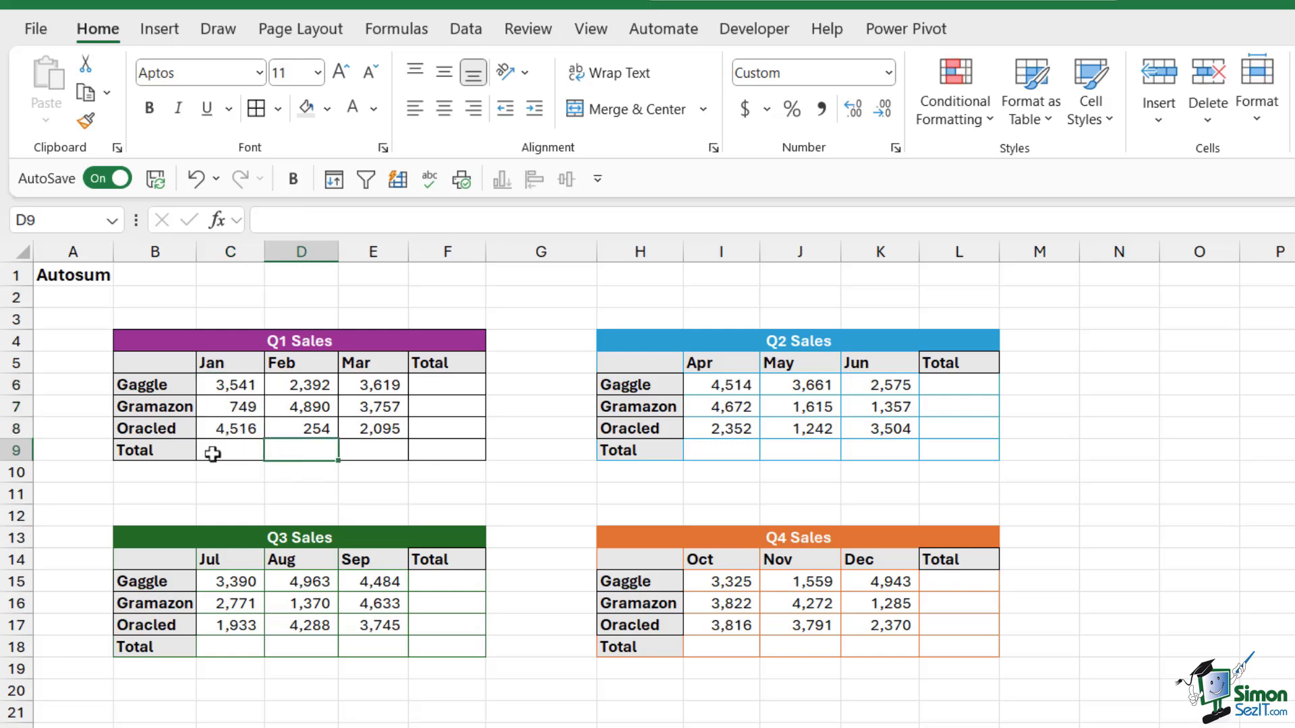
left_click_drag(230, 450, 448, 450)
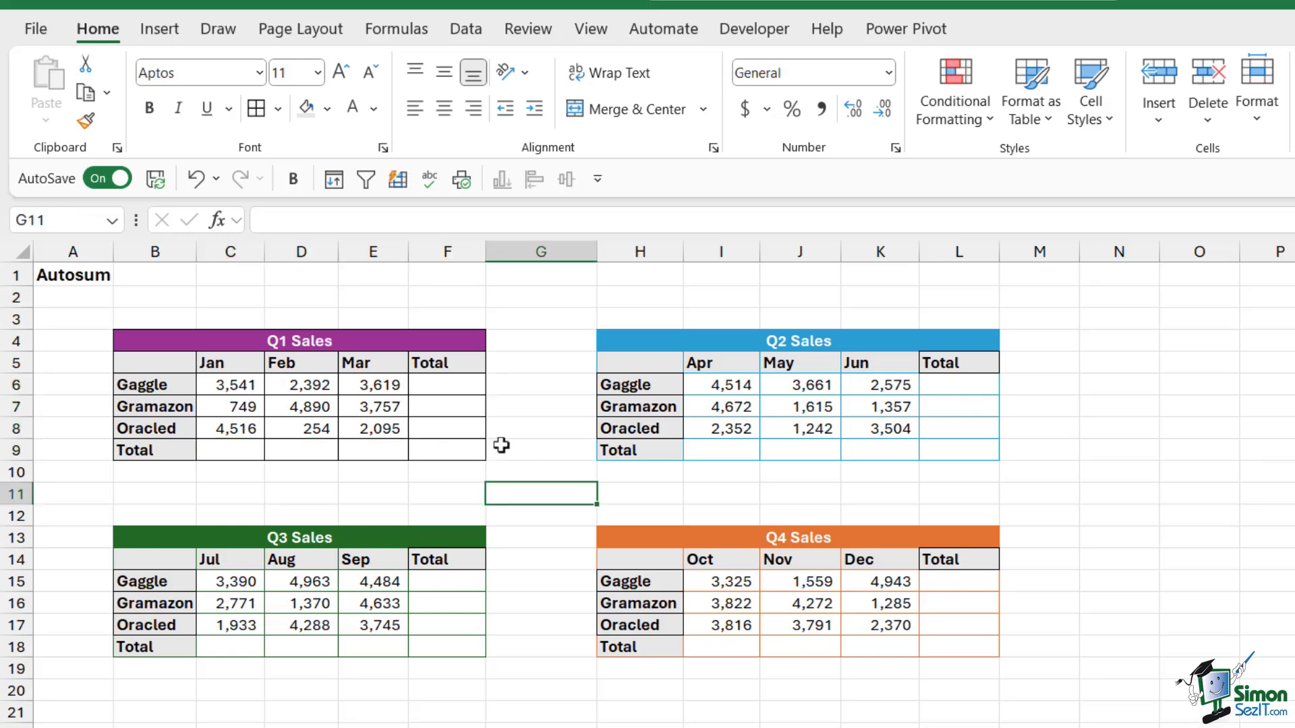
left_click(446, 384)
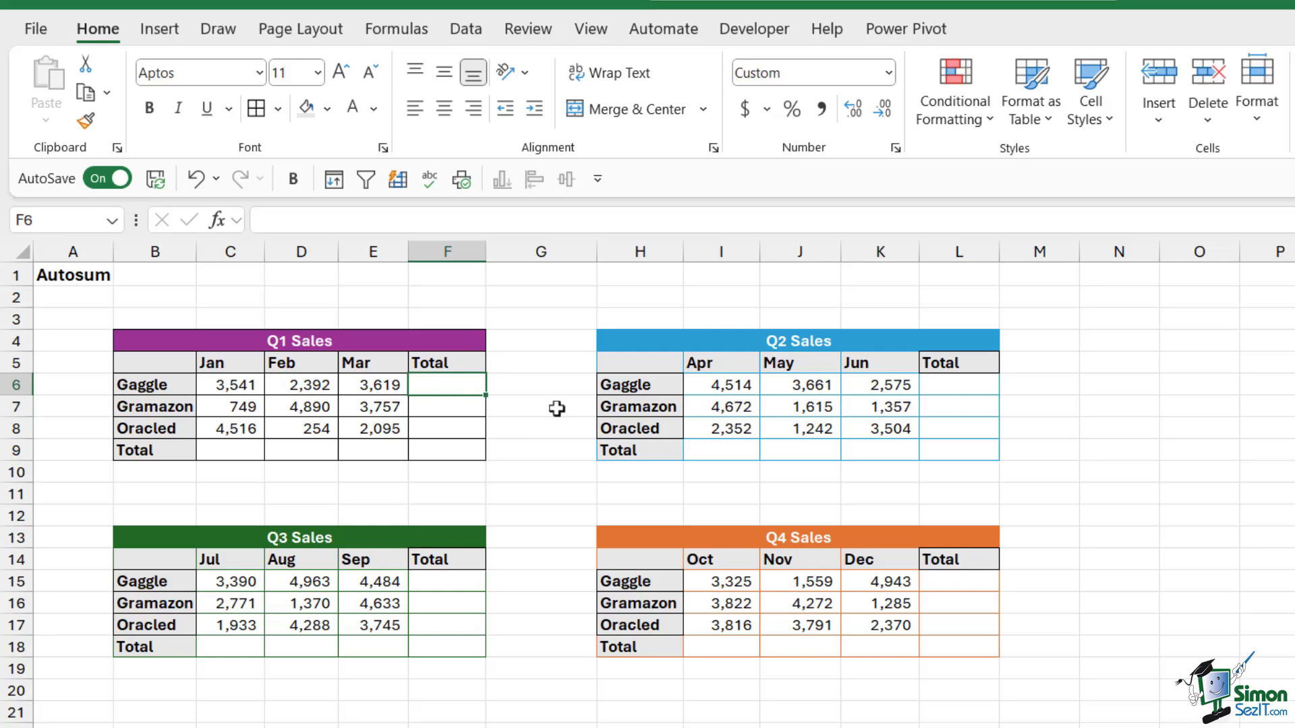
type("=")
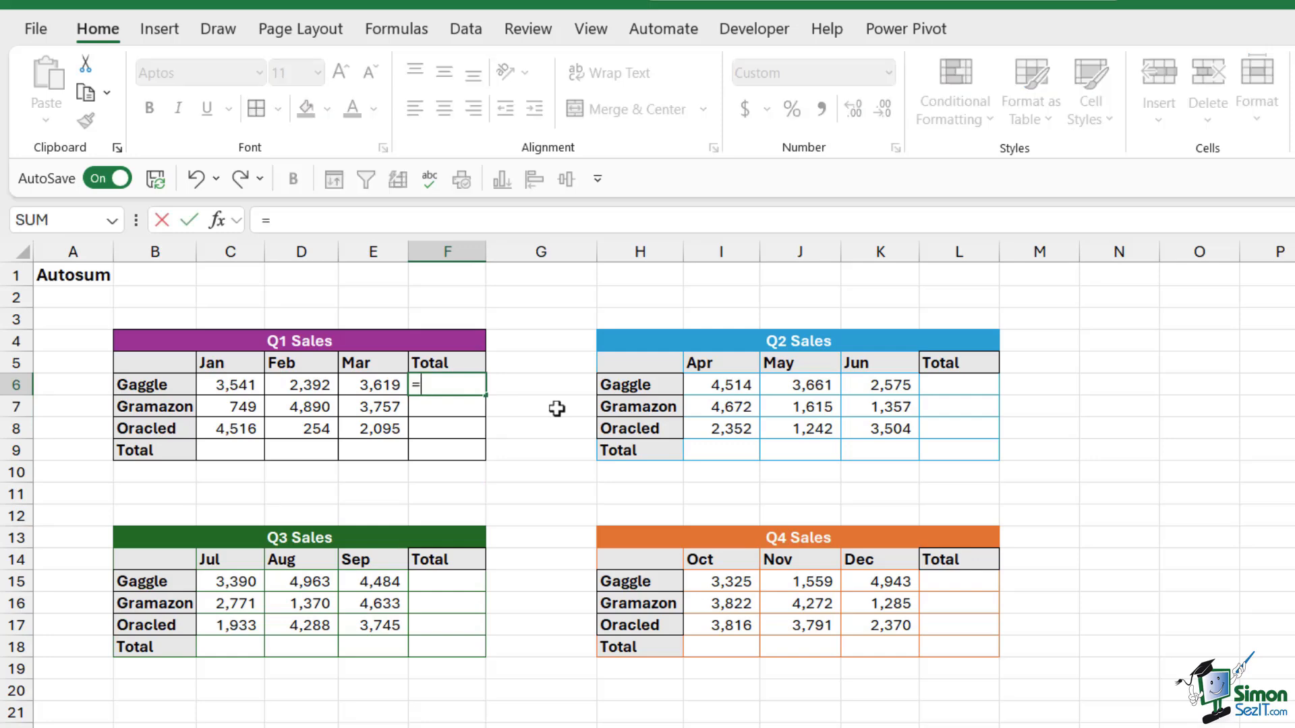
type("SUM(")
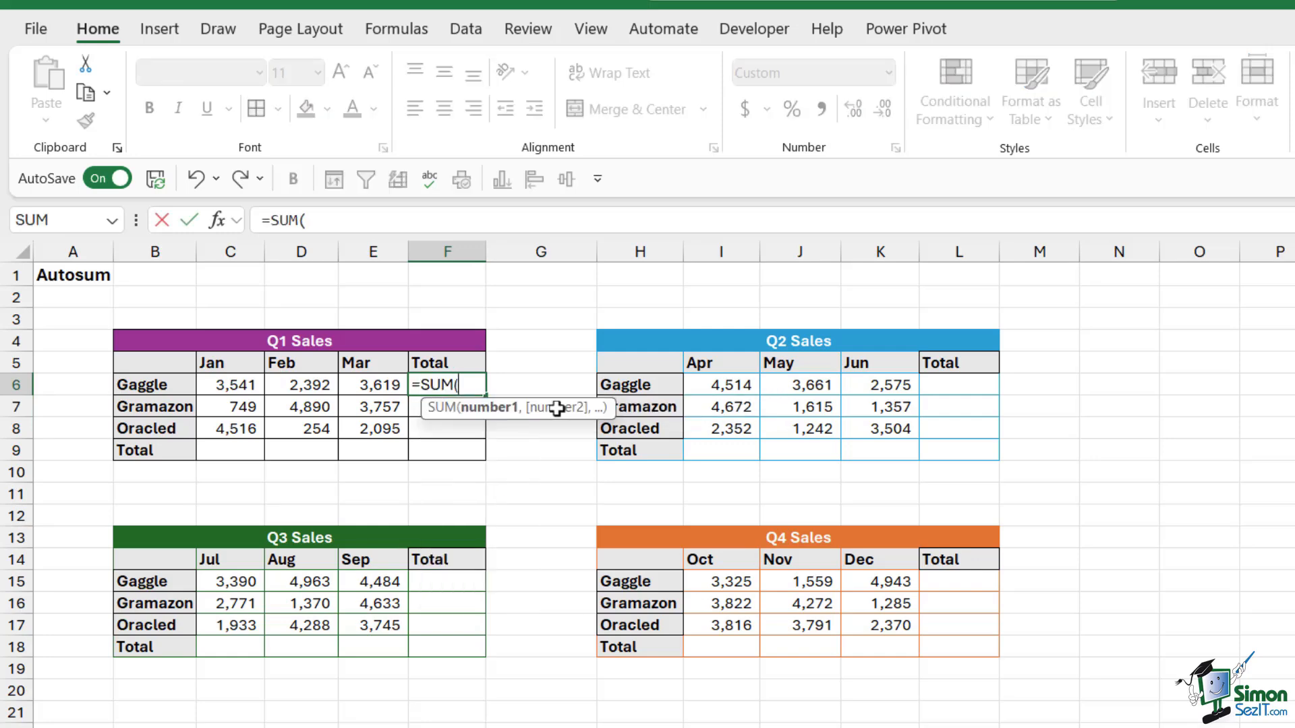
left_click_drag(229, 383, 372, 383)
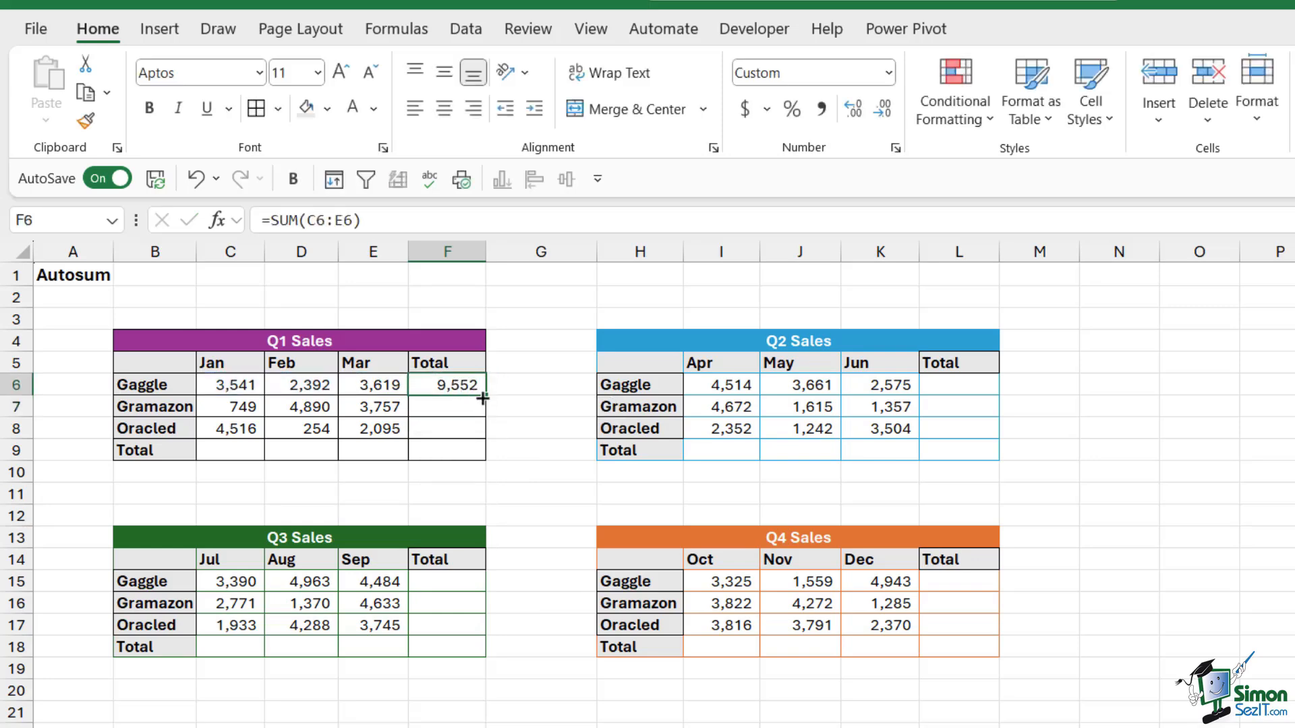
left_click_drag(483, 397, 456, 449)
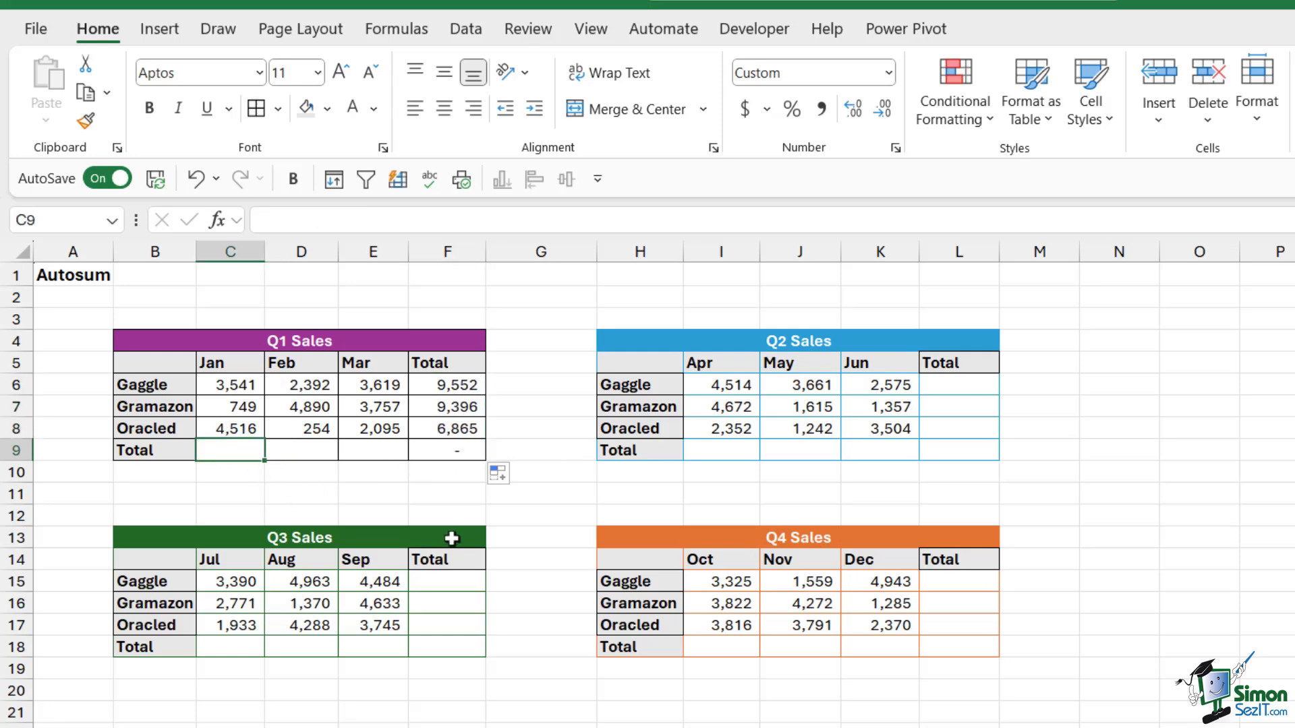
Step: Sum January's sales in C9 and fill across to F9 (8,806, 7,536, 9,471, 25,813)
type("=SUM(")
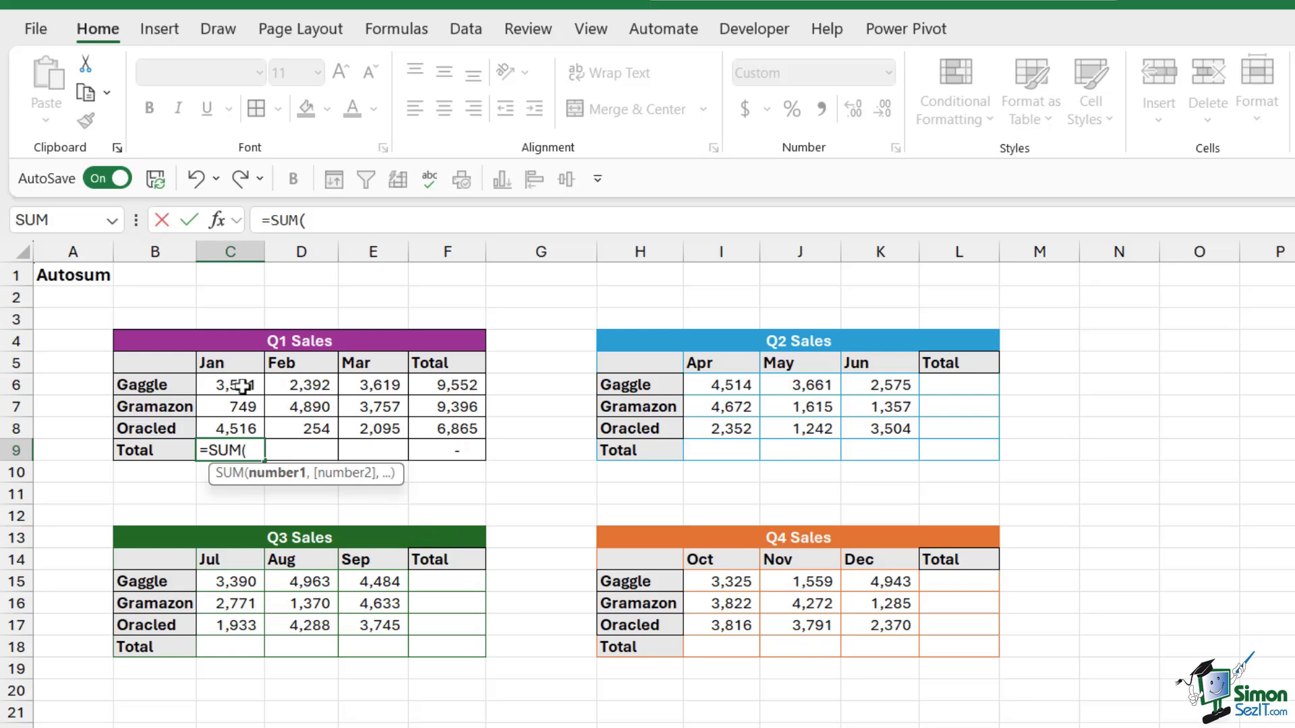
left_click_drag(228, 385, 228, 429)
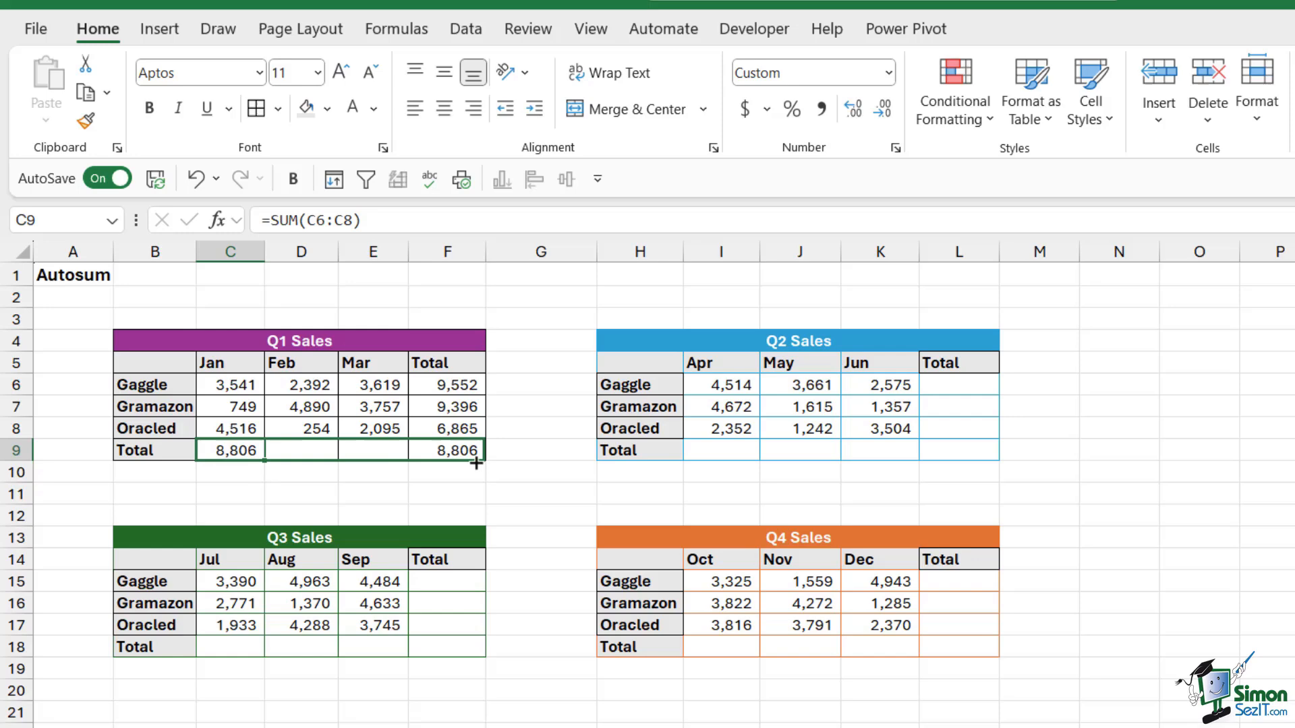
left_click_drag(265, 449, 477, 463)
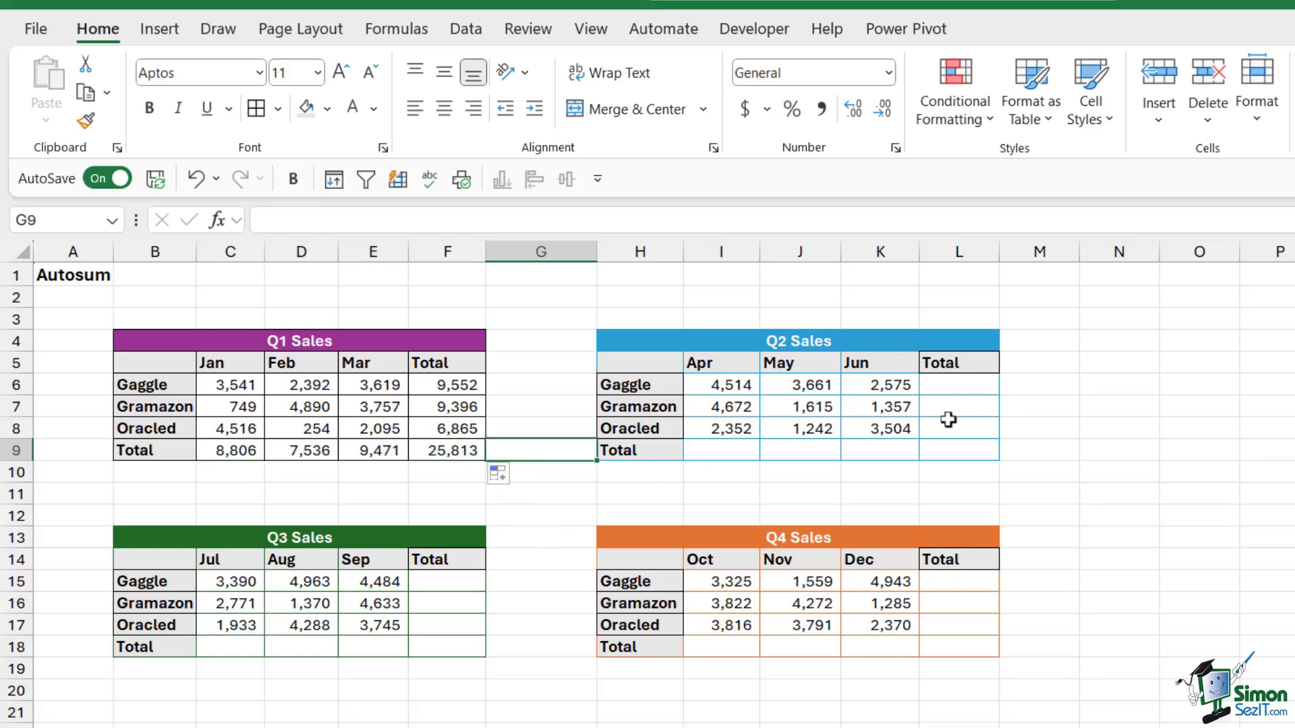
mouse_move(643, 422)
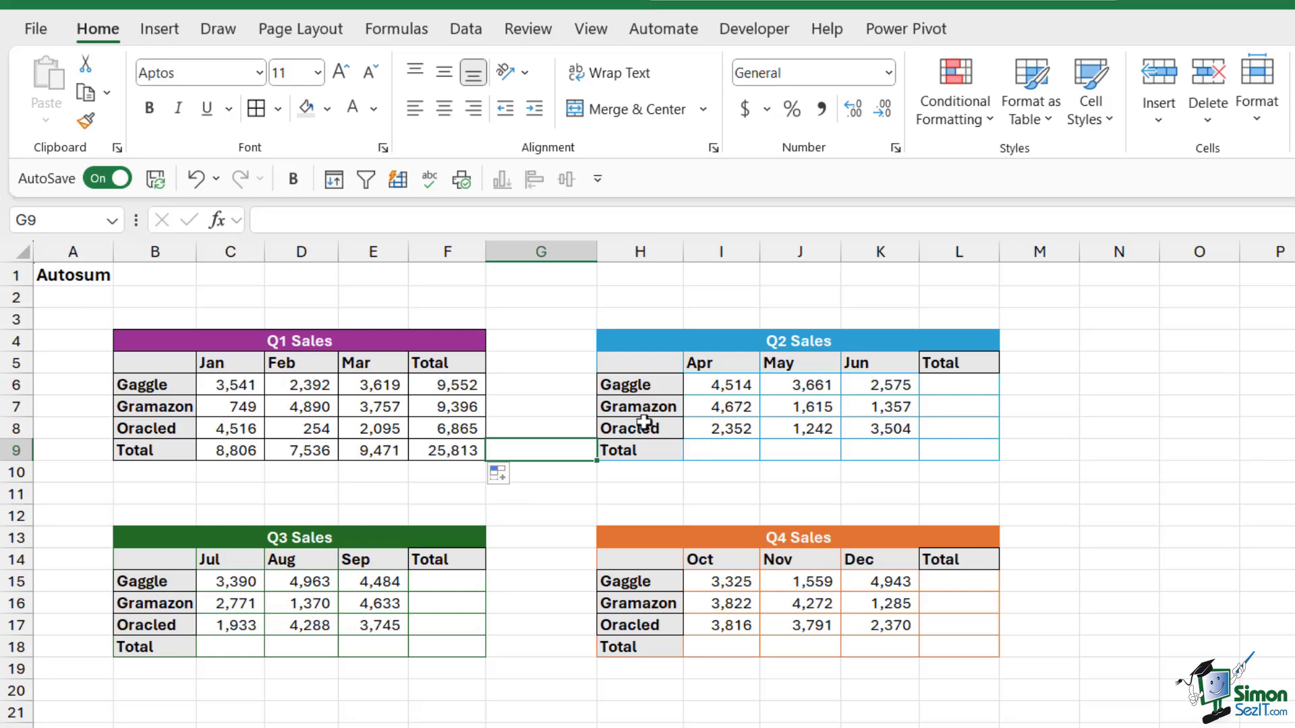
mouse_move(640, 411)
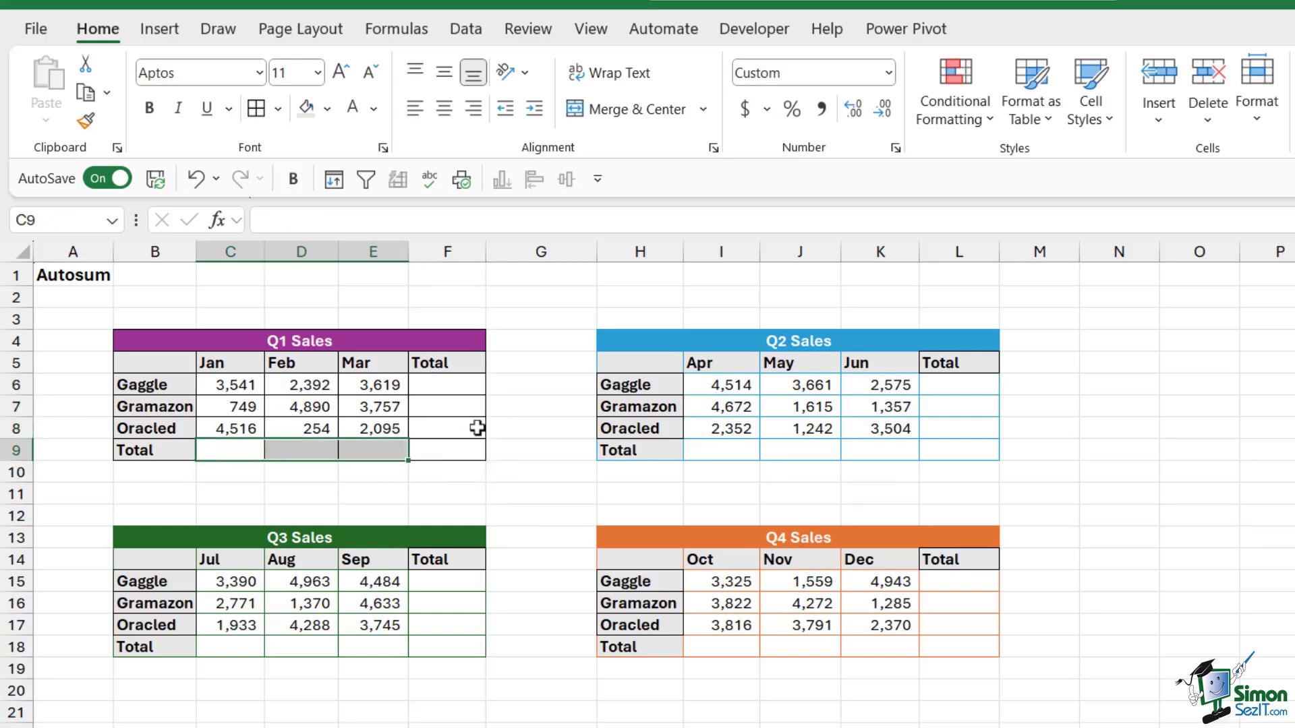
Step: Show the Formulas ribbon tab with the Q1 totals cleared
left_click(397, 28)
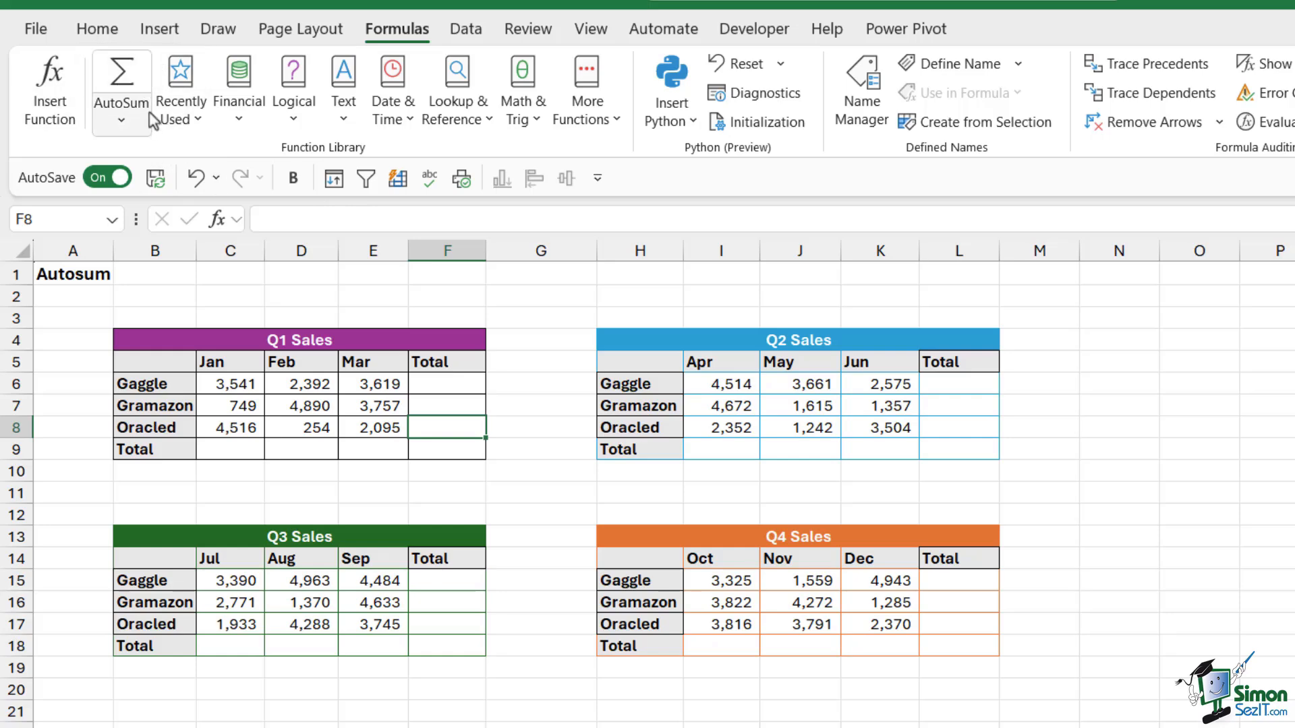
left_click(121, 85)
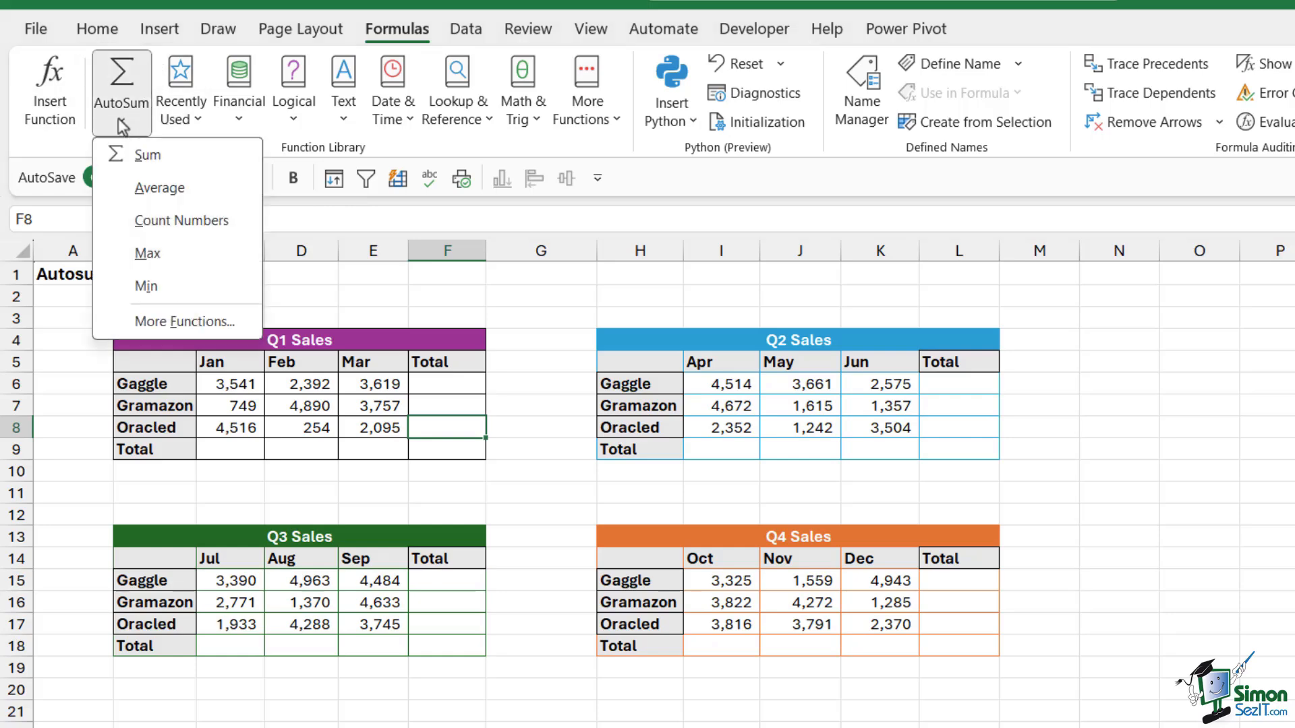
mouse_move(153, 155)
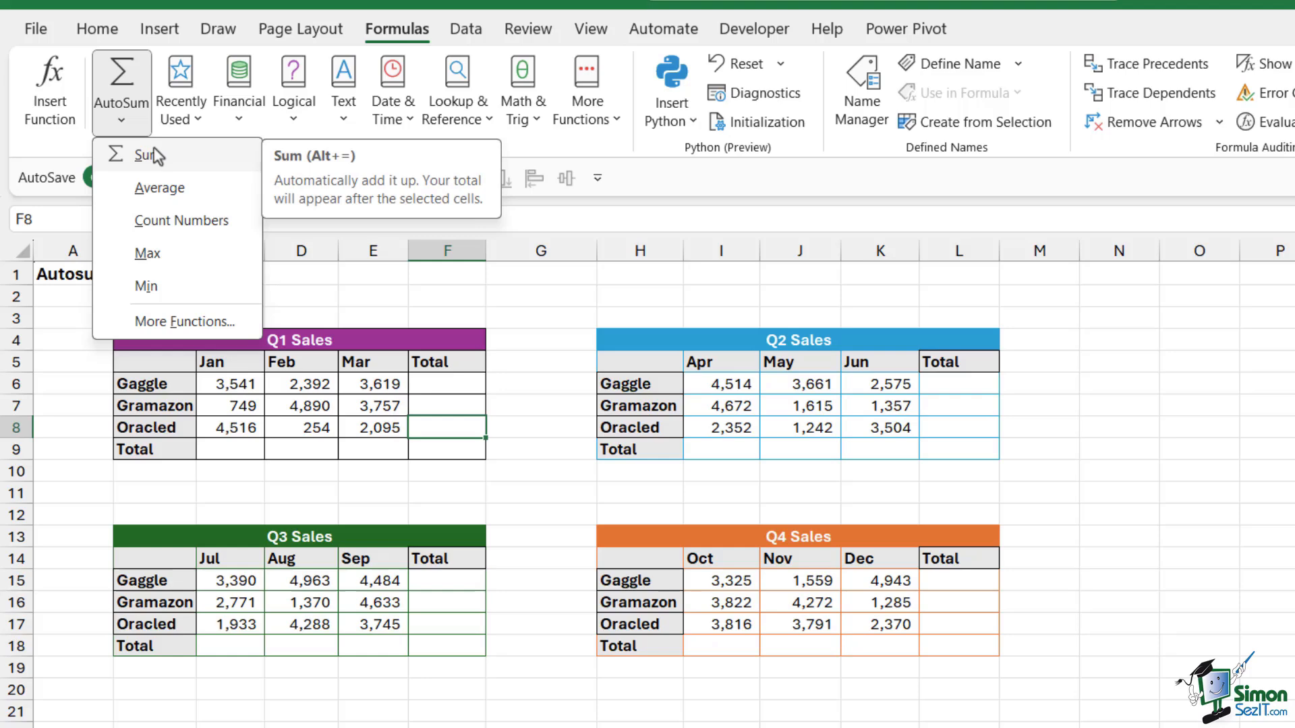
mouse_move(169, 163)
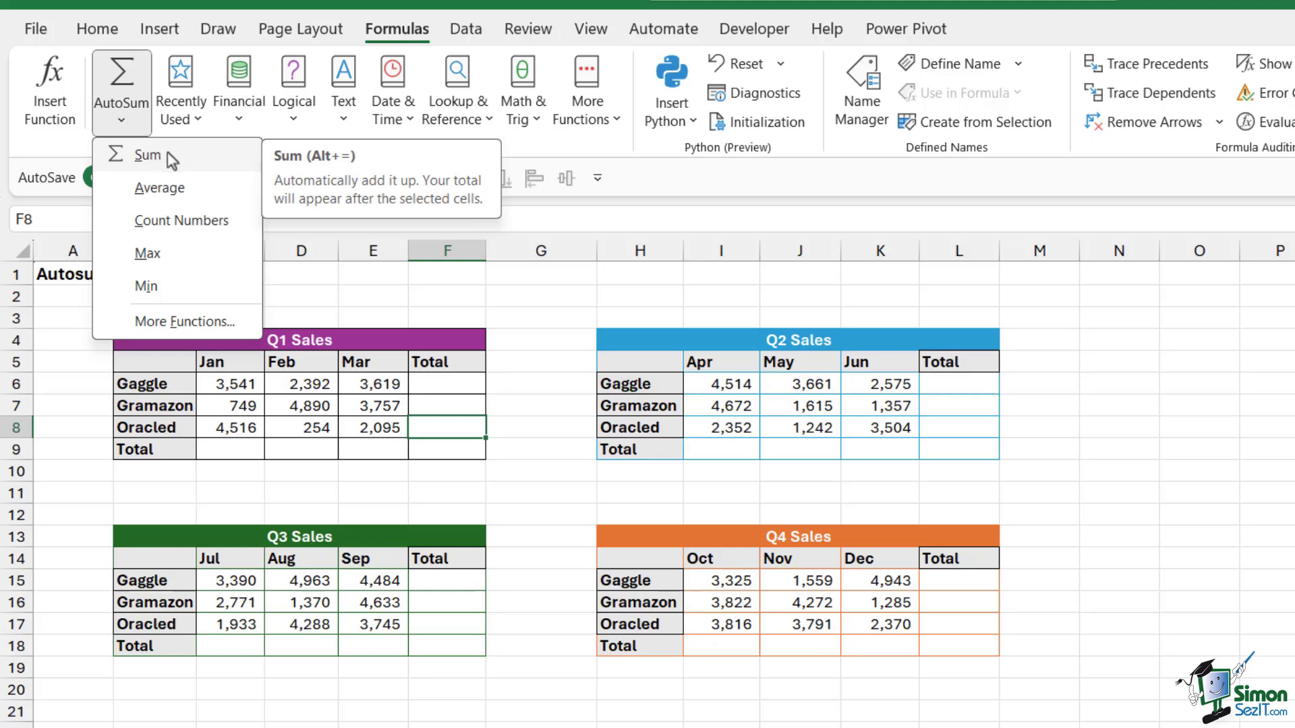
mouse_move(159, 188)
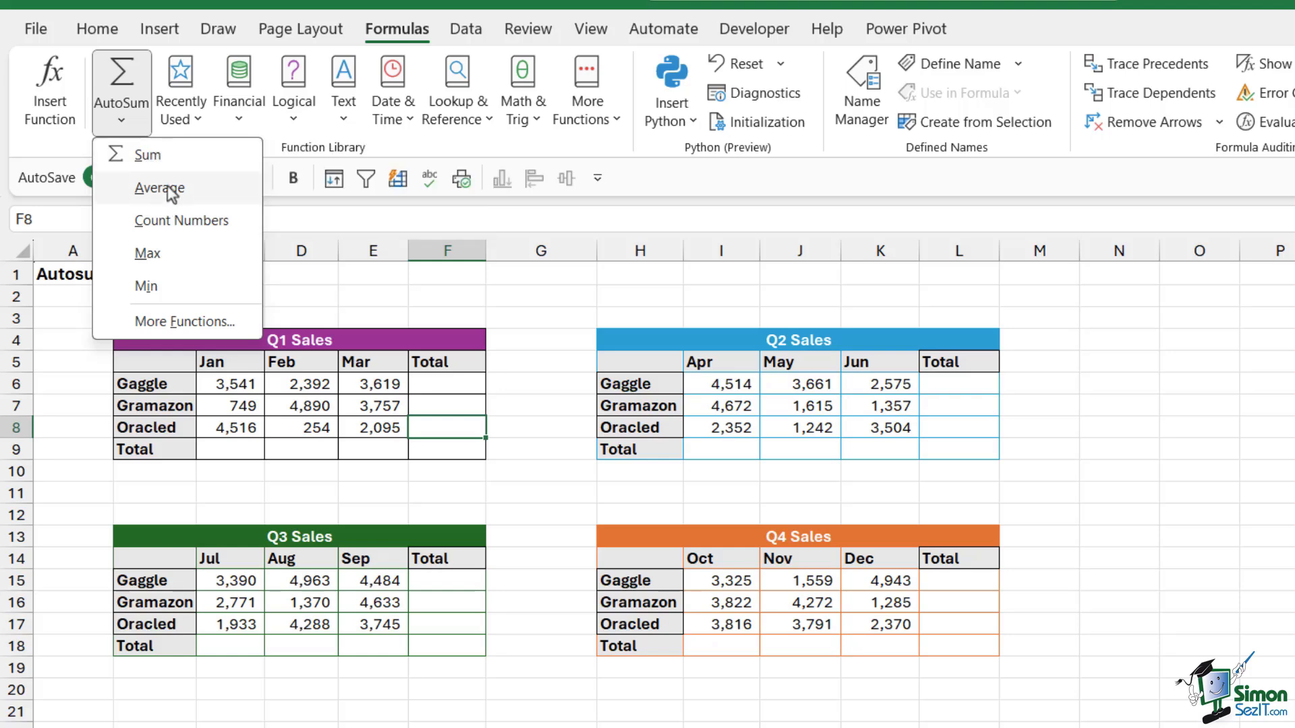
mouse_move(152, 253)
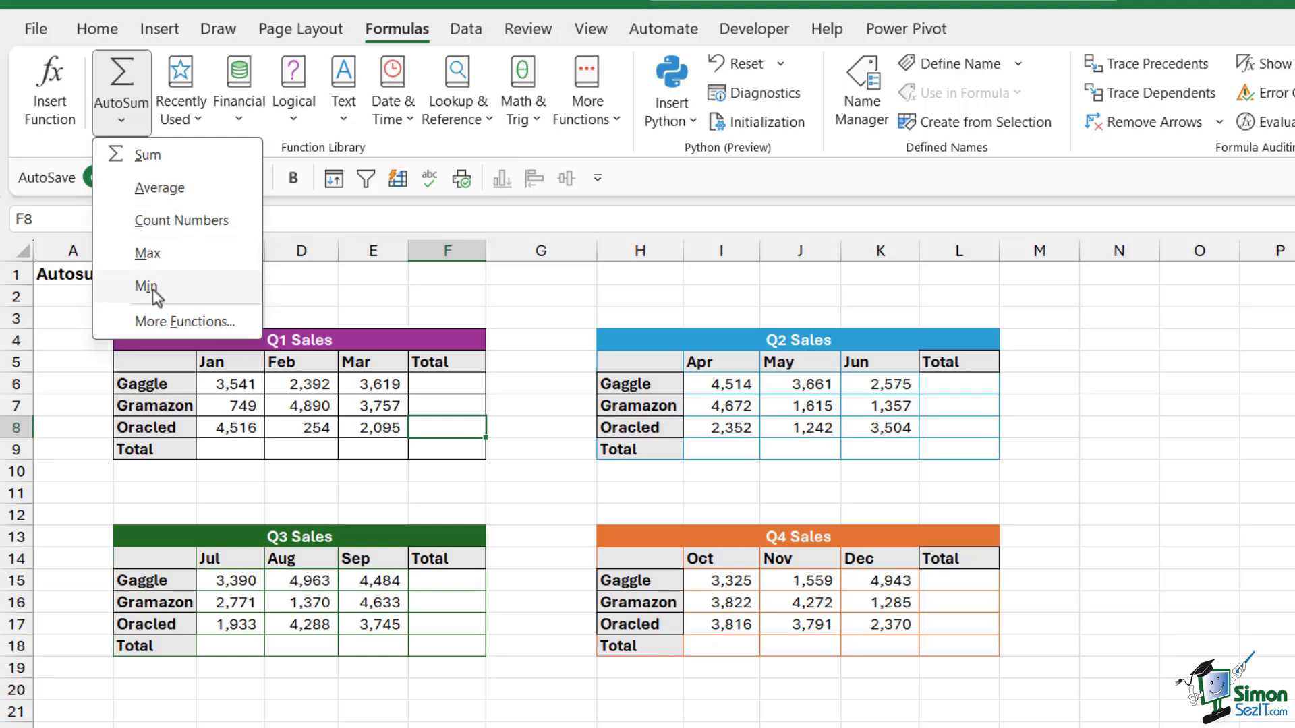
mouse_move(147, 155)
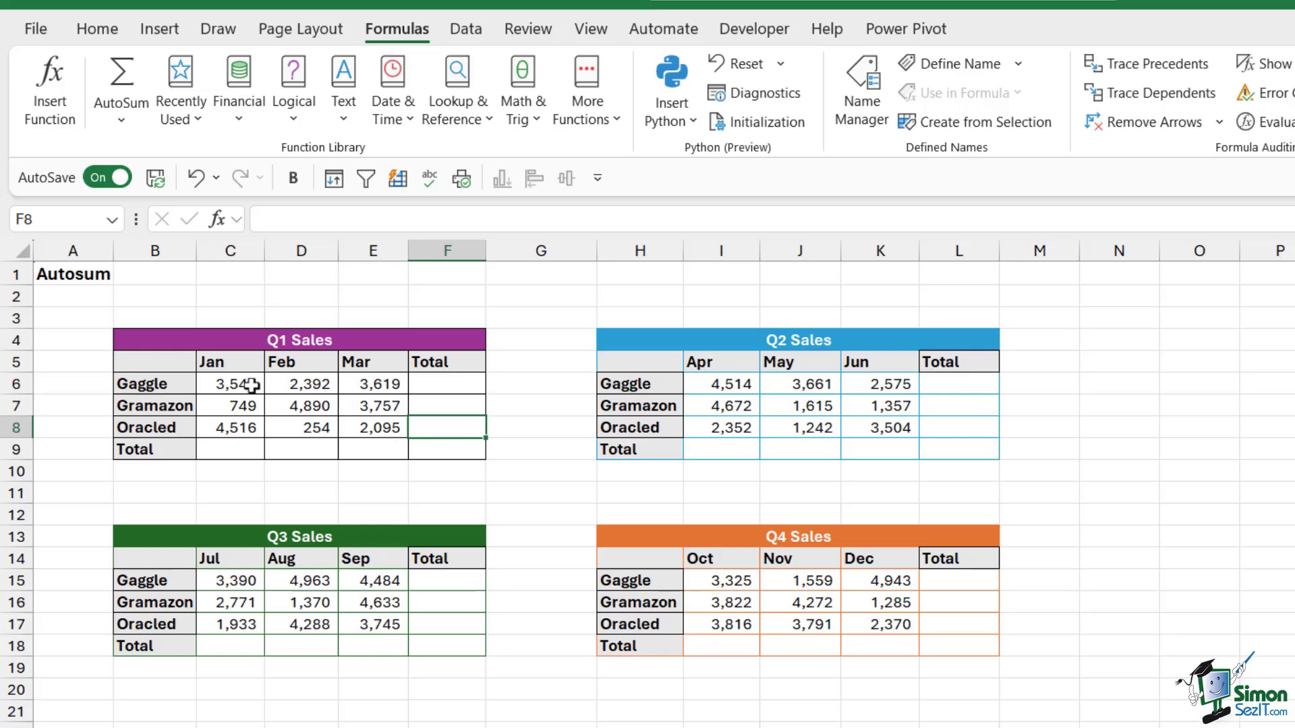
Step: AutoSum C6:F9 to refill all Q1 row and column totals (grand total 25,813)
left_click_drag(230, 383, 372, 383)
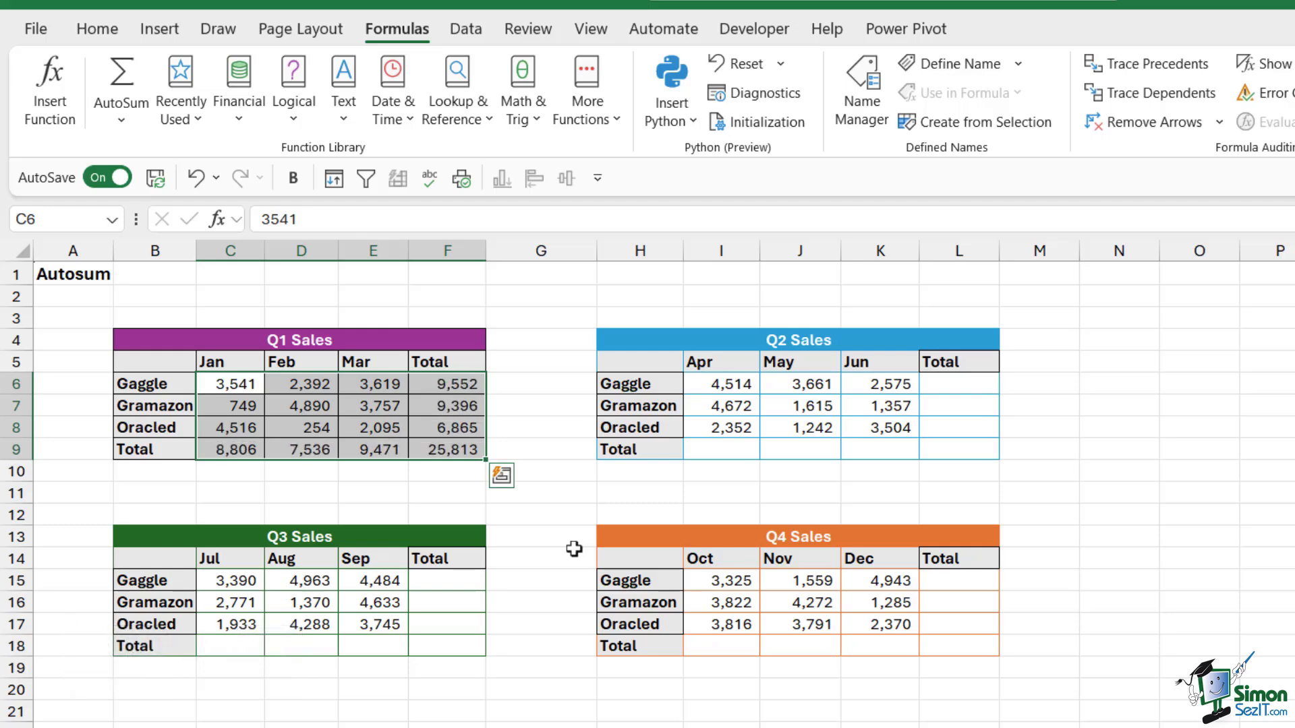
left_click(541, 449)
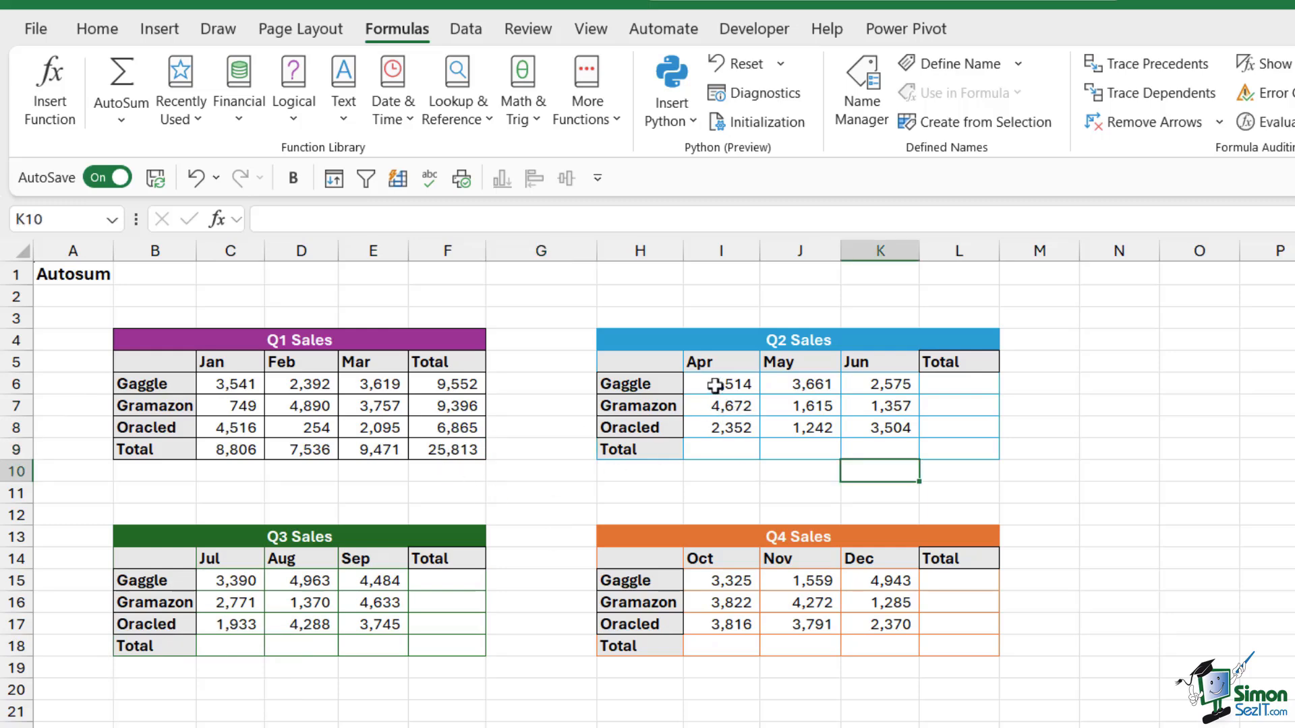
Step: AutoSum the Q2, Q3 and Q4 tables with Alt+= (grand totals 25,492, 31,577, 29,183)
left_click_drag(720, 383, 957, 449)
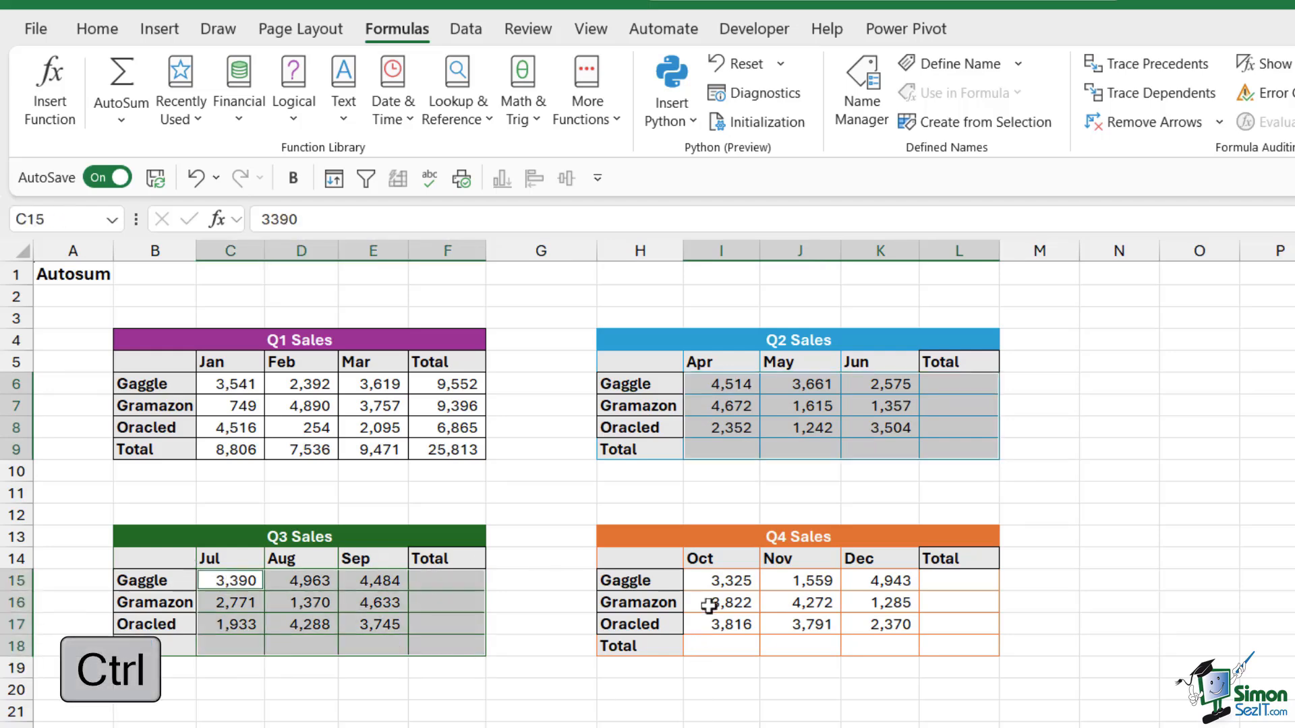
left_click(720, 580)
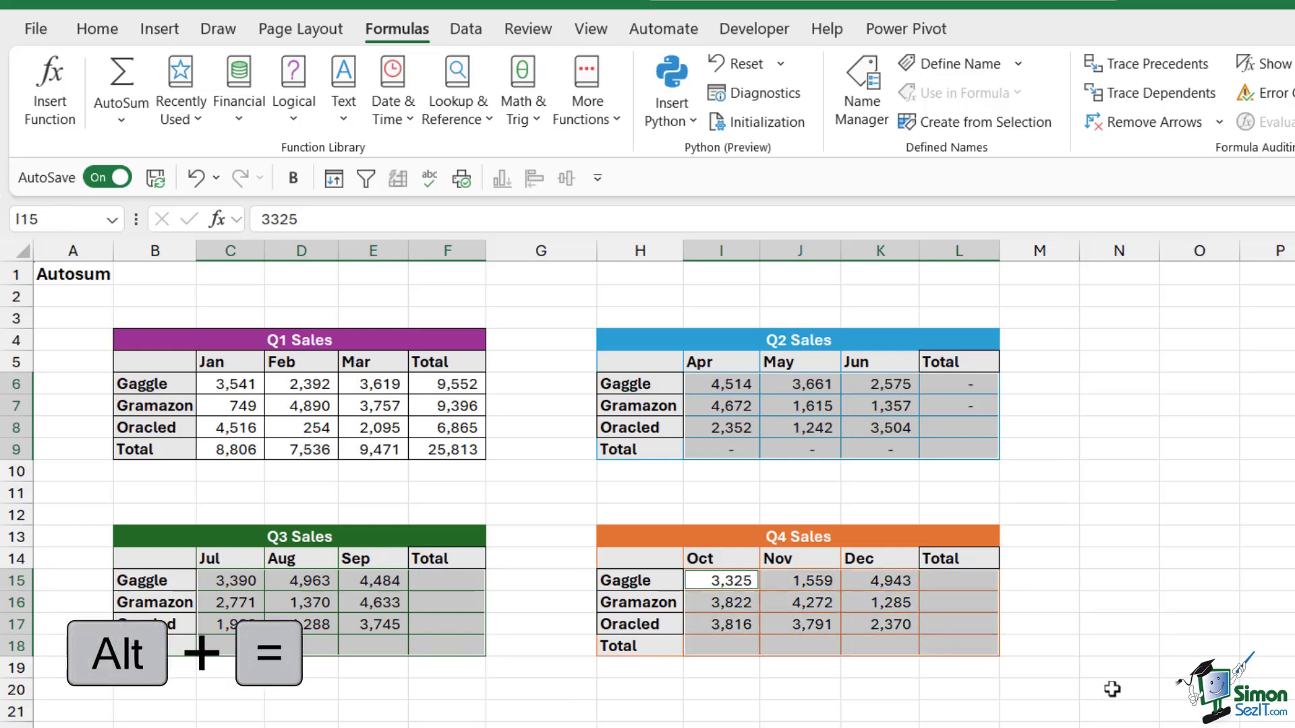
key("alt+=")
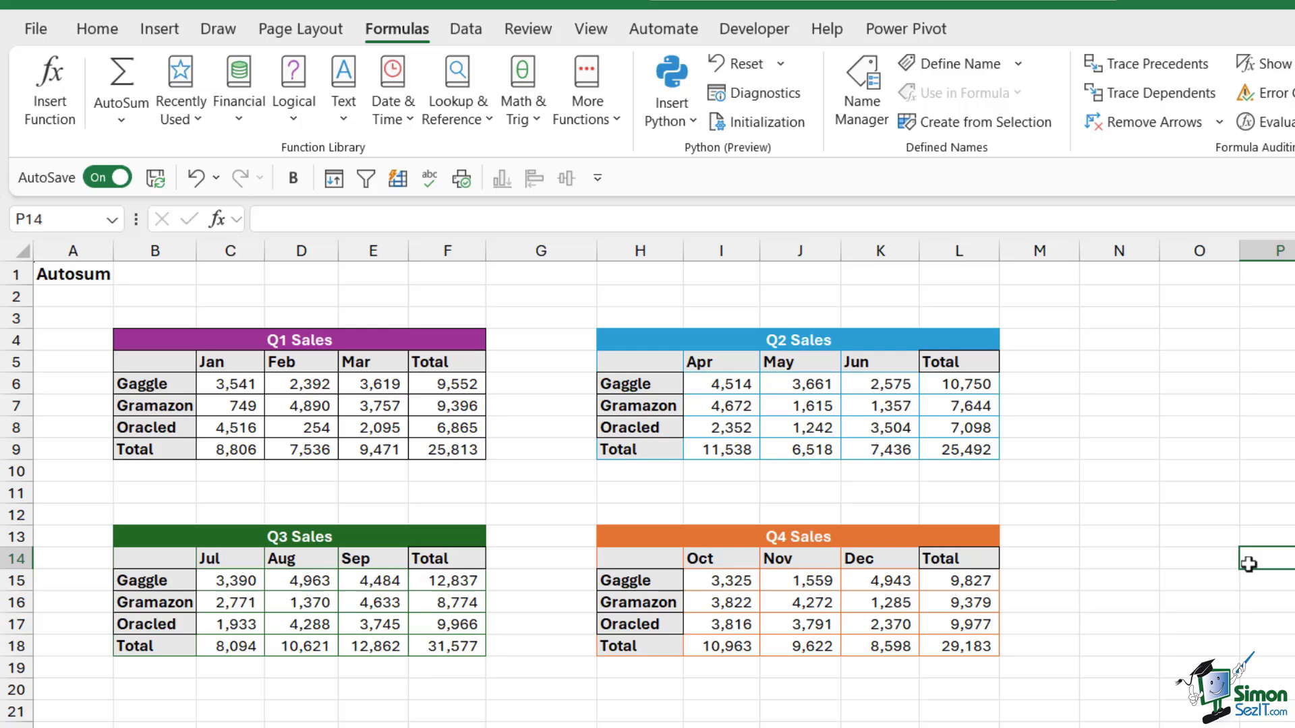
mouse_move(121, 78)
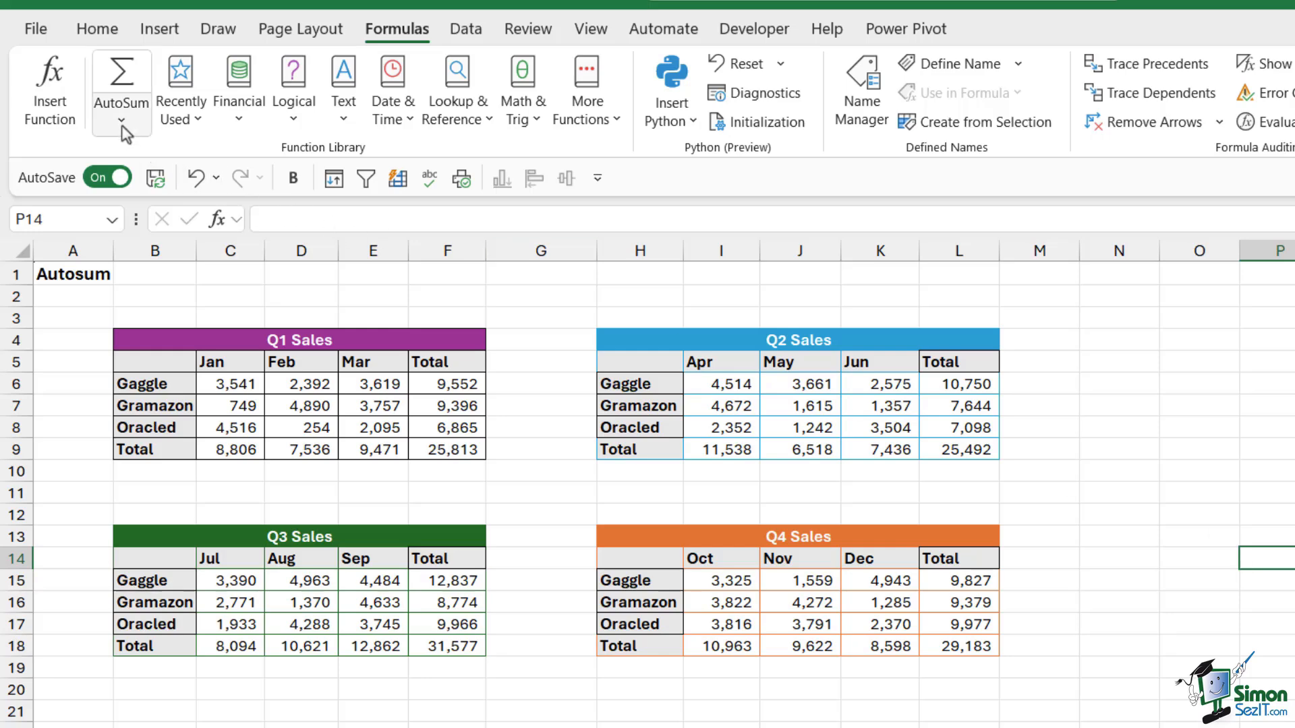
left_click(121, 124)
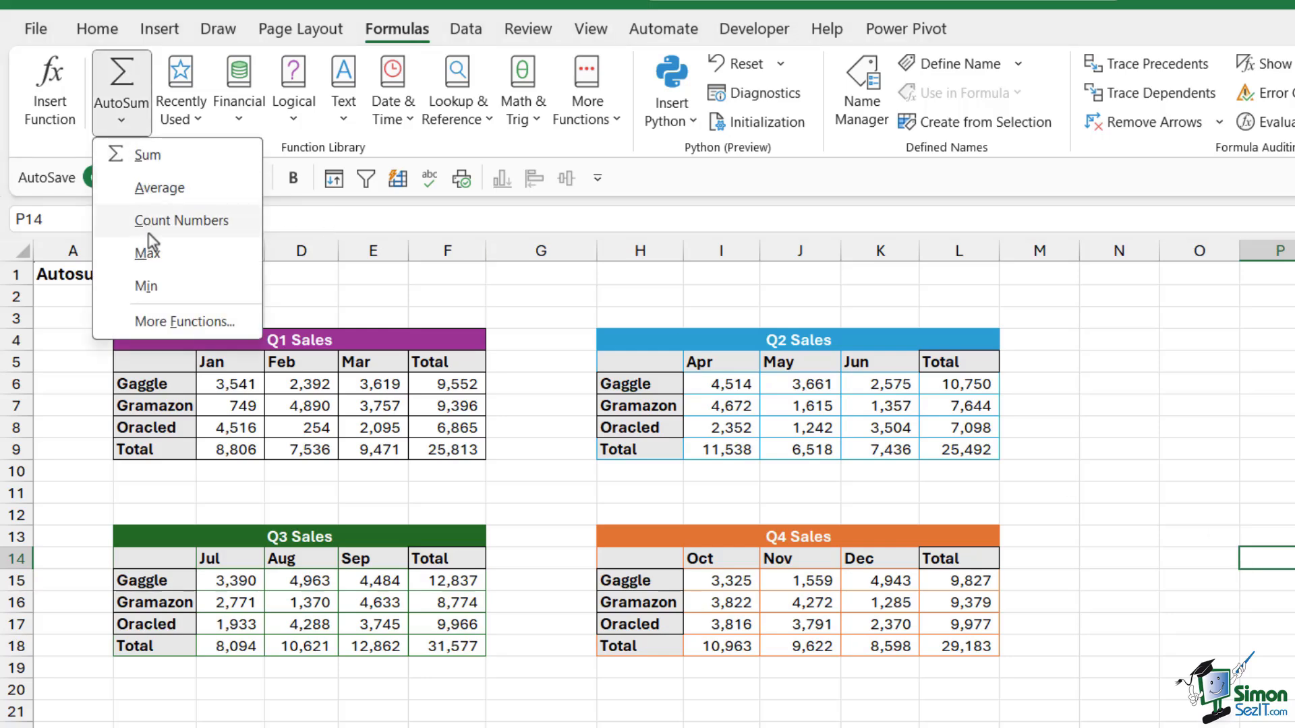
mouse_move(176, 212)
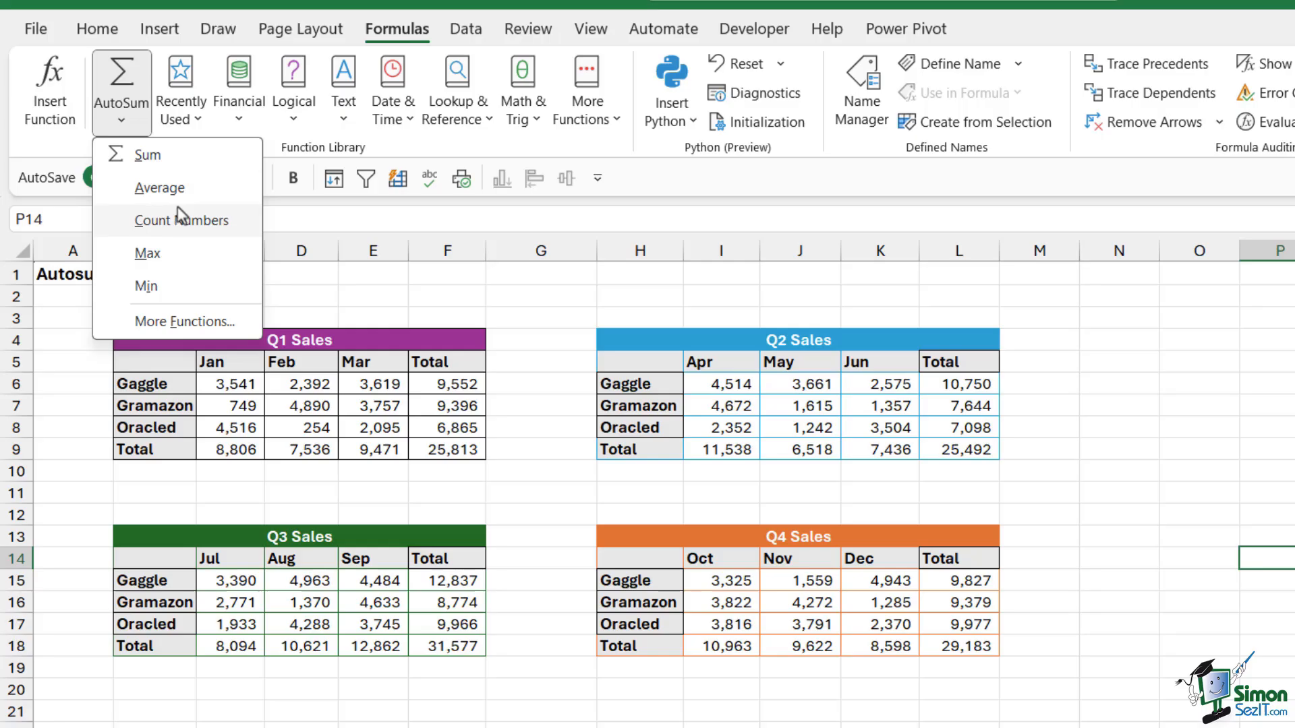
left_click(147, 154)
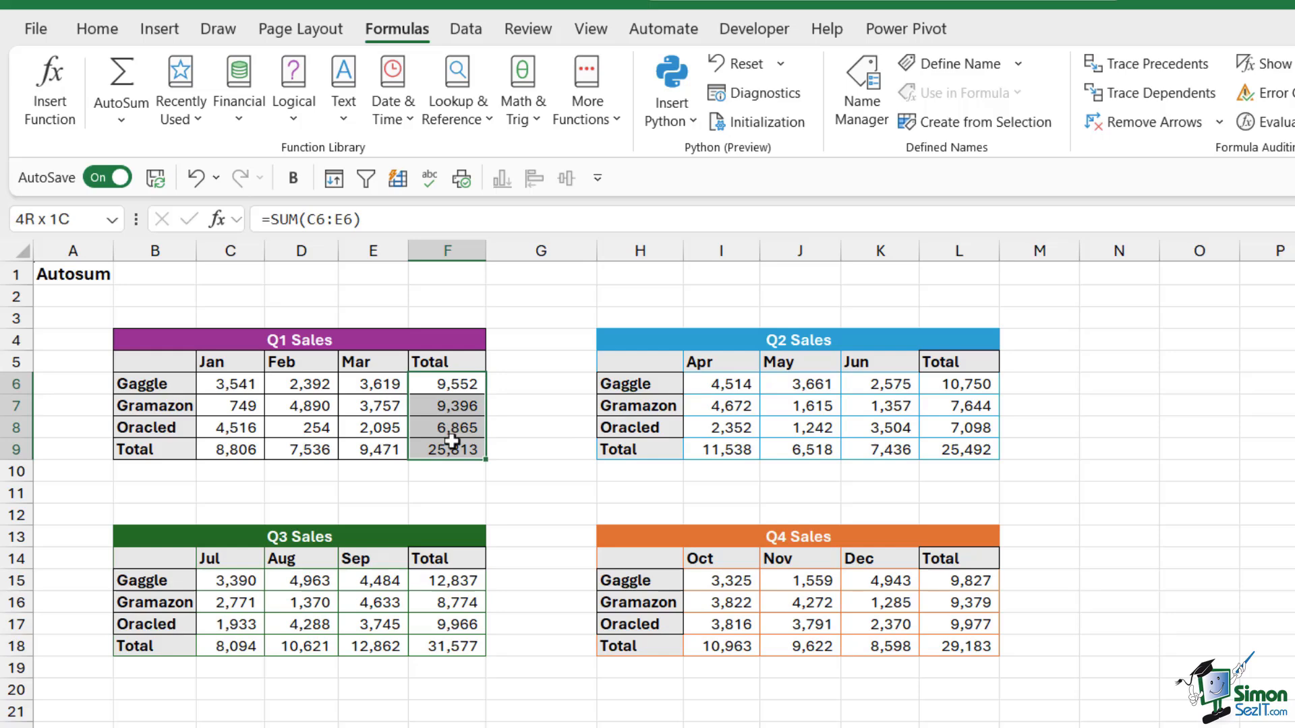
key("Delete")
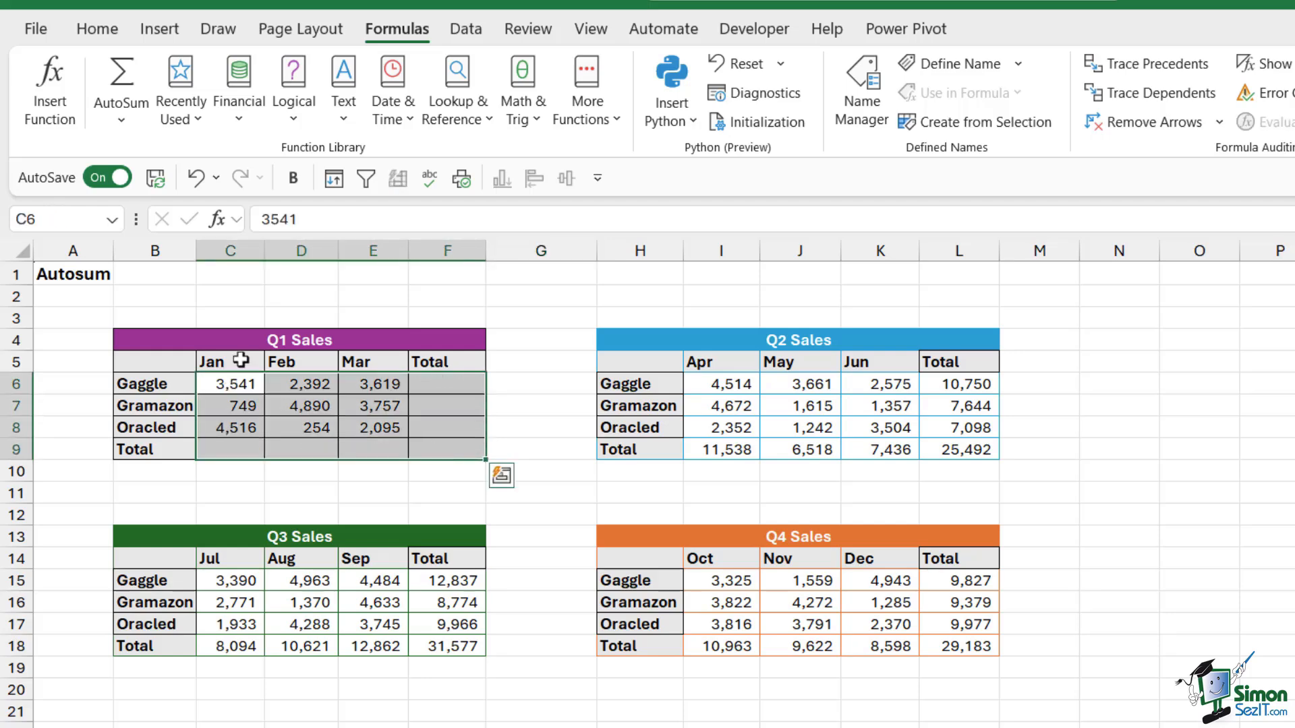
left_click(120, 89)
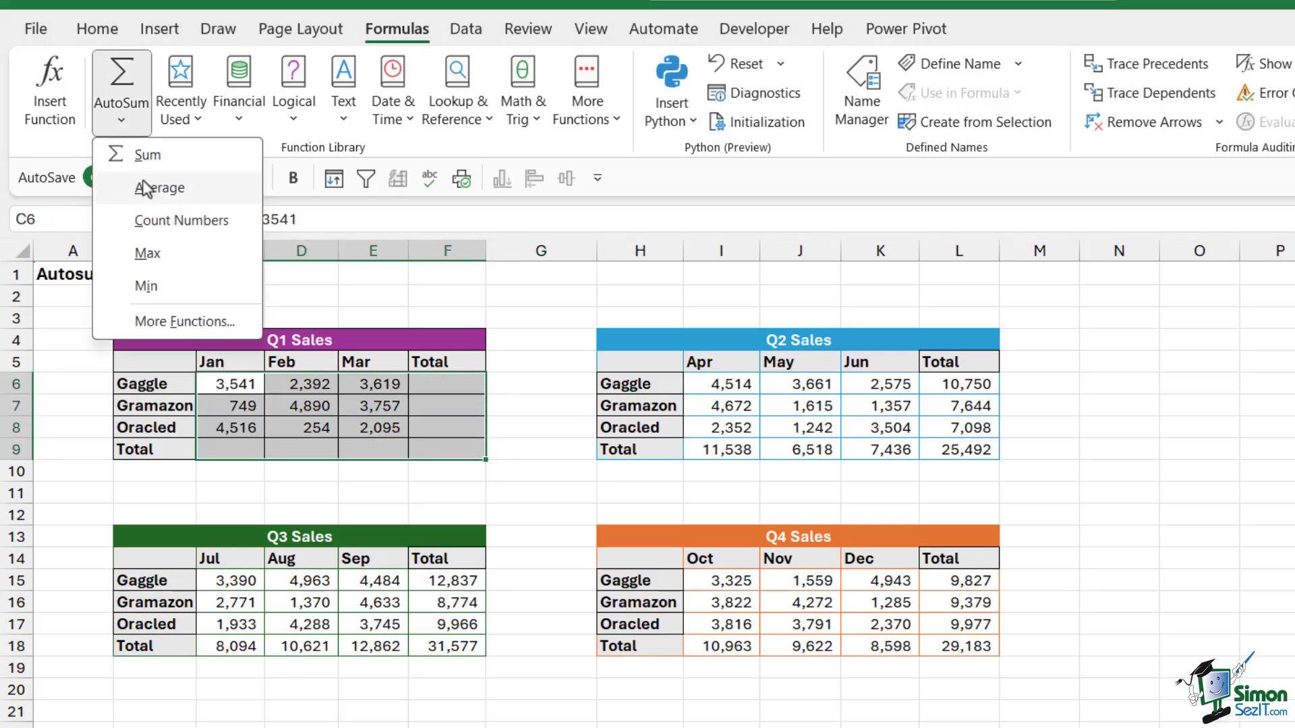
left_click(159, 188)
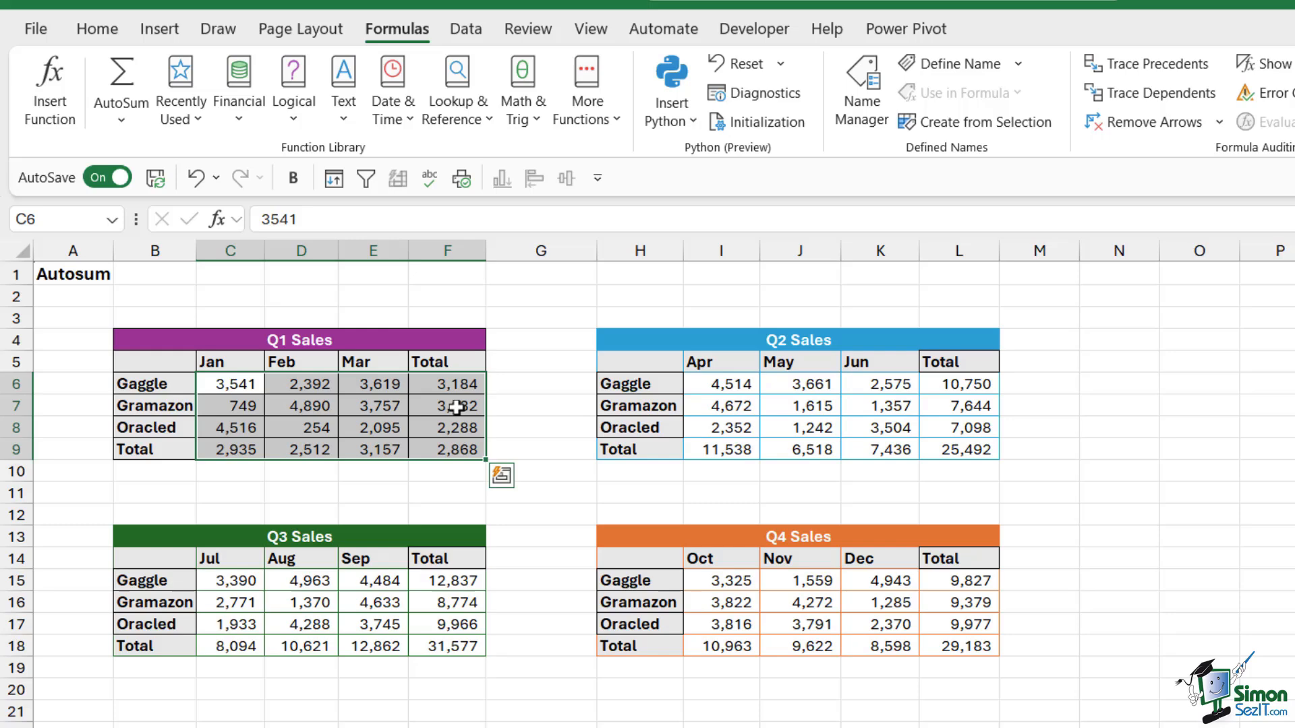
left_click(193, 177)
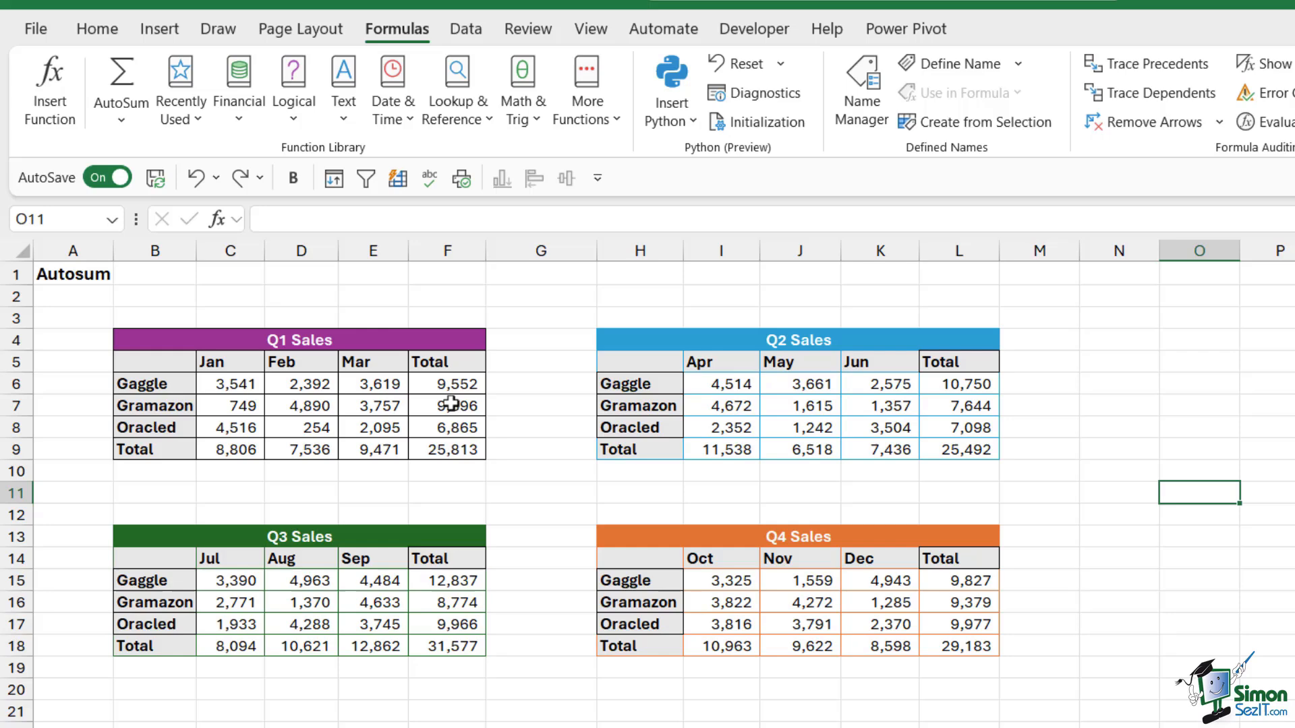
mouse_move(449, 388)
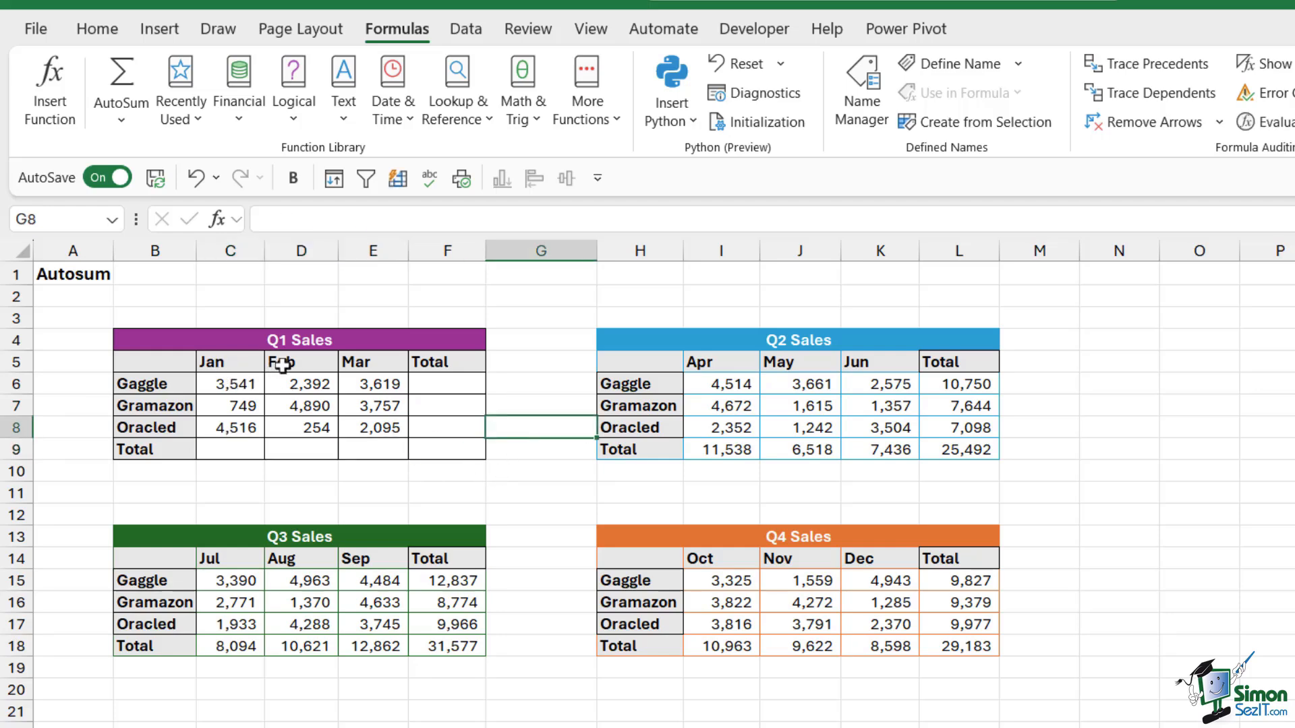
Step: Replace Q1's Jan, Feb and Mar headers with 2021, 2022 and 2023
left_click(229, 361)
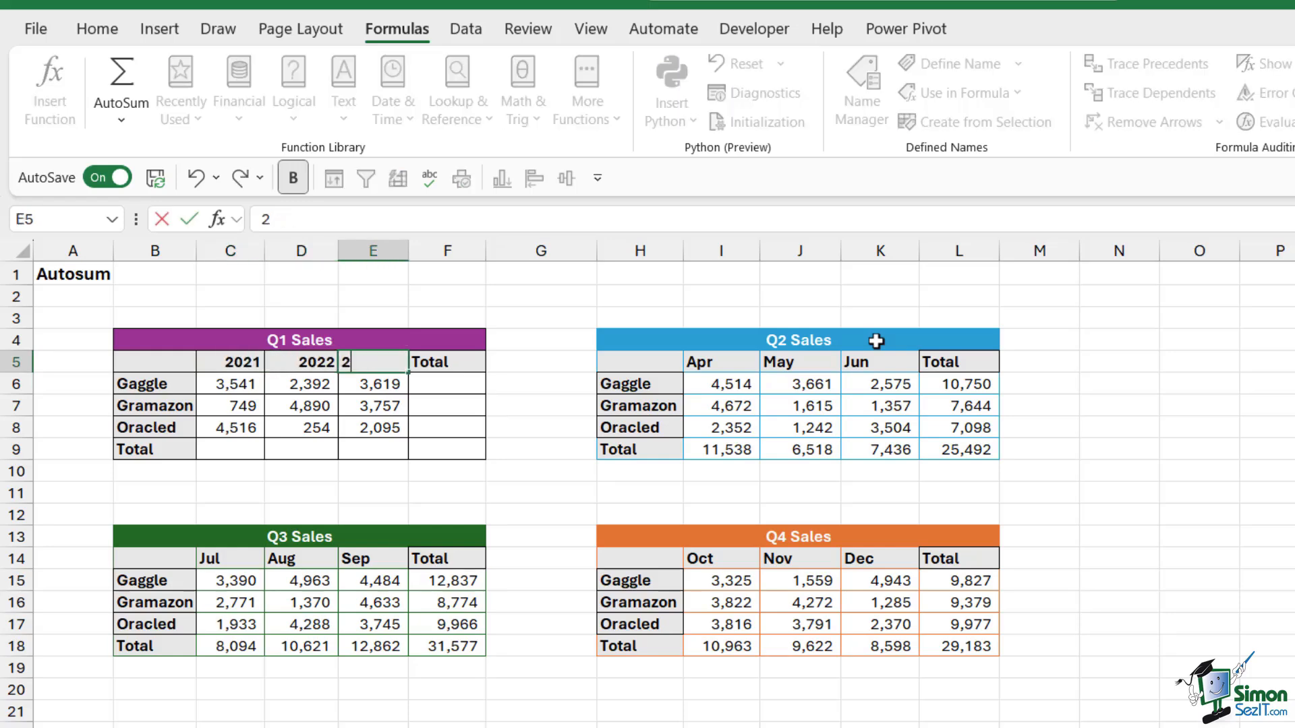
type("023")
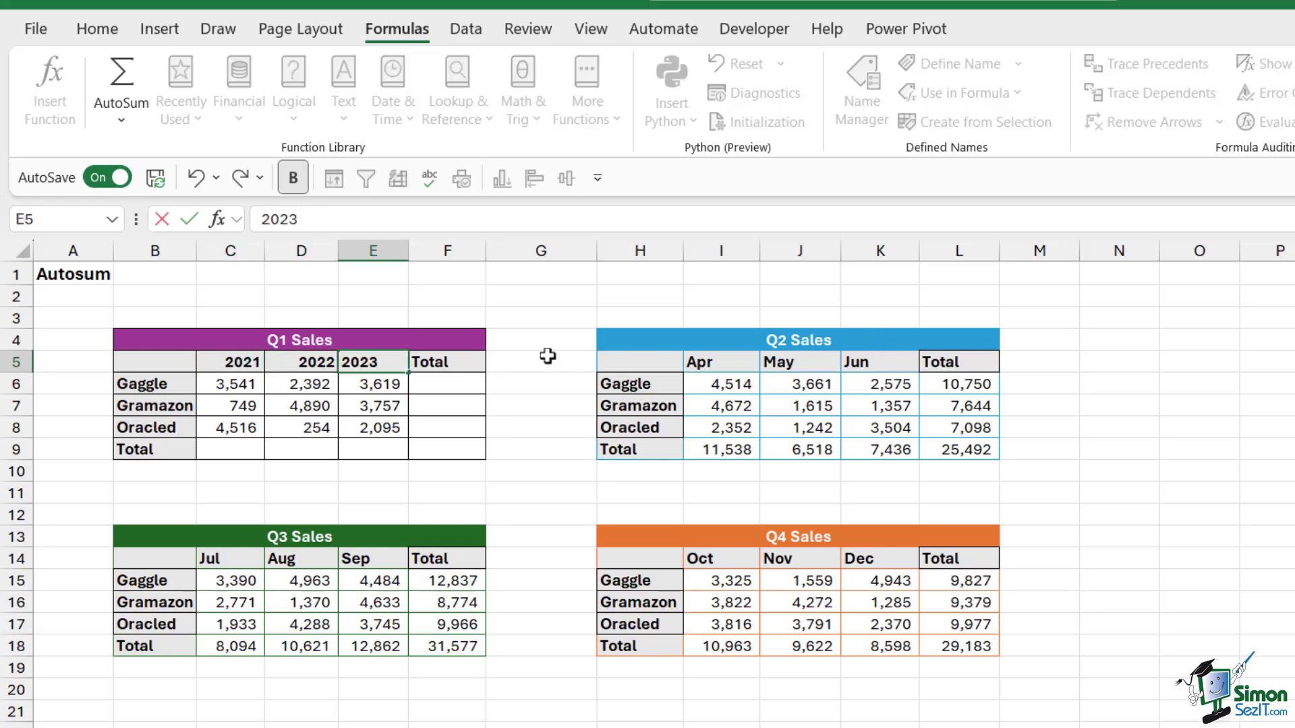
left_click(540, 383)
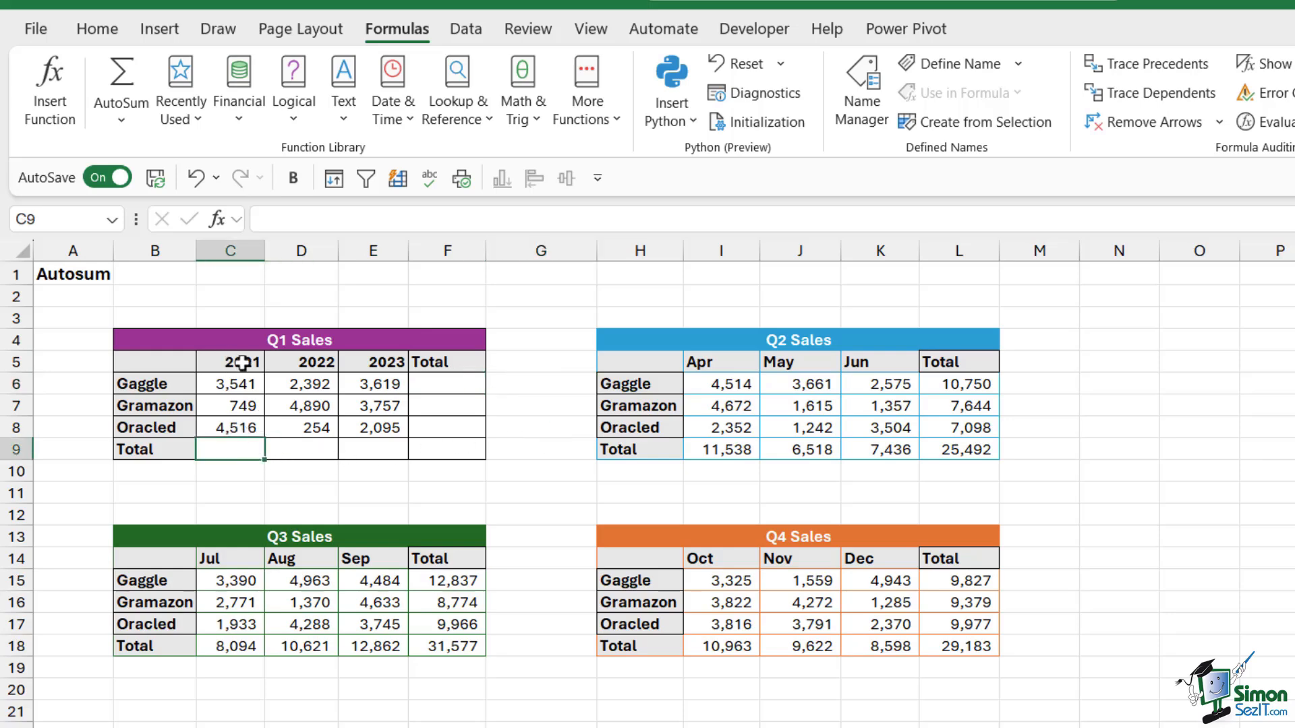
Step: Select the Q1 figures and empty total cells for AutoSum
left_click_drag(230, 383, 229, 427)
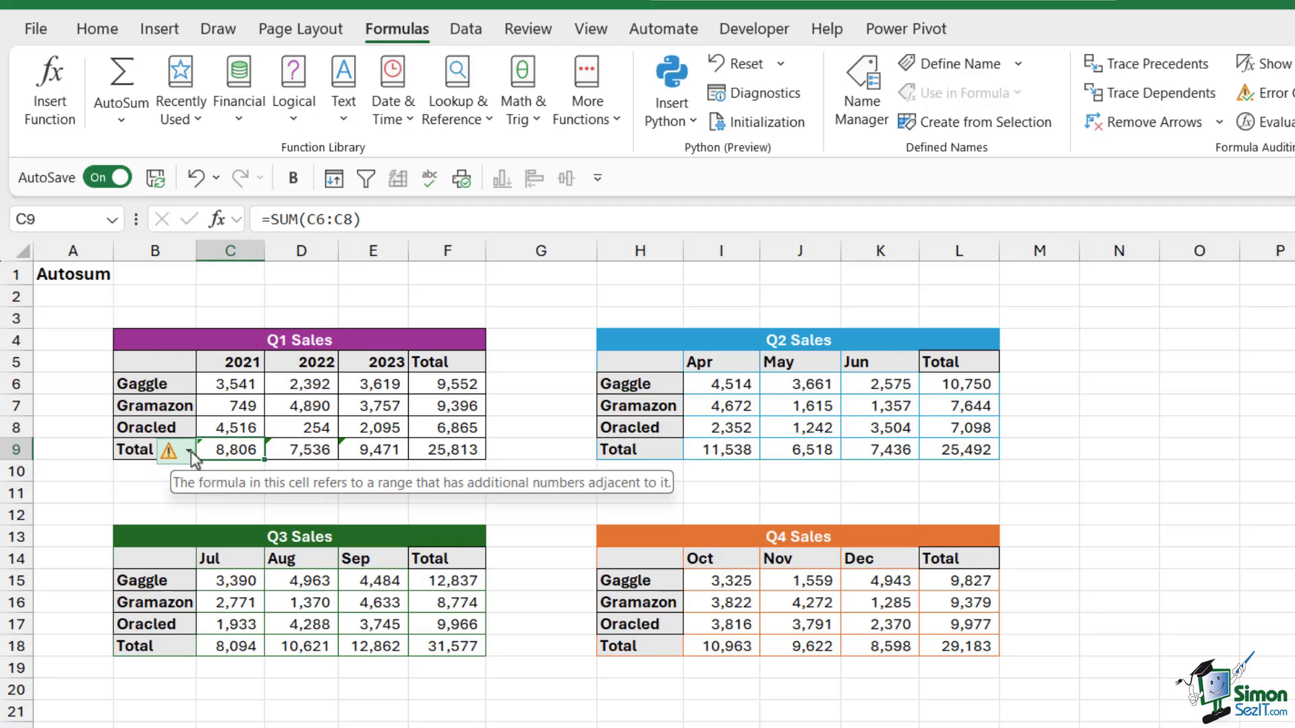
Step: Show the Formula Omits Adjacent Cells options for C9, then for all three year totals
left_click(190, 460)
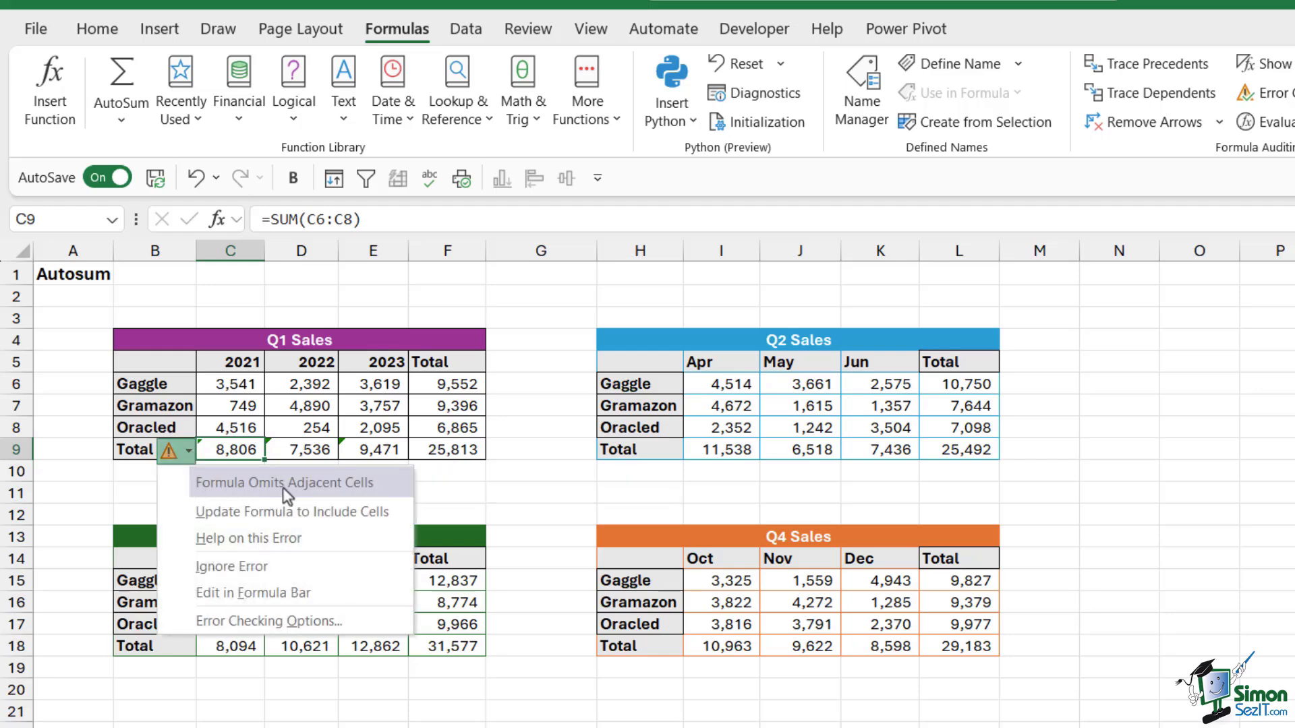
mouse_move(256, 489)
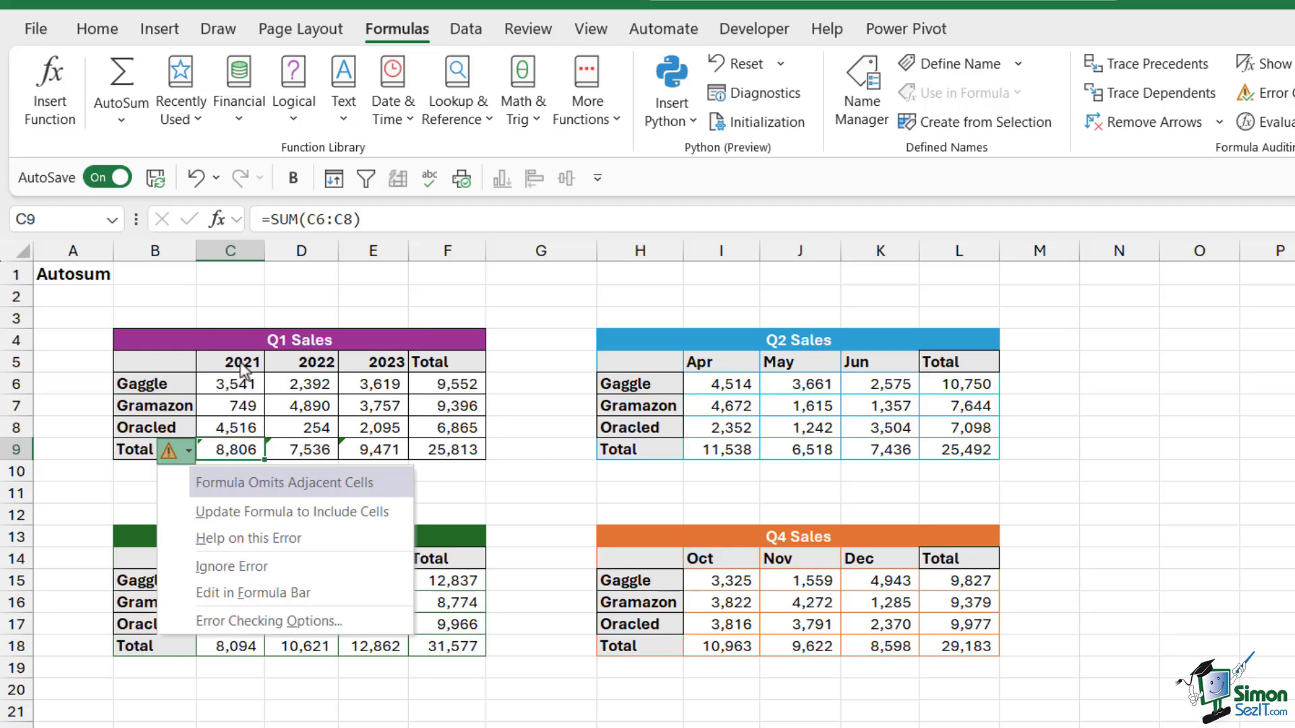
mouse_move(364, 381)
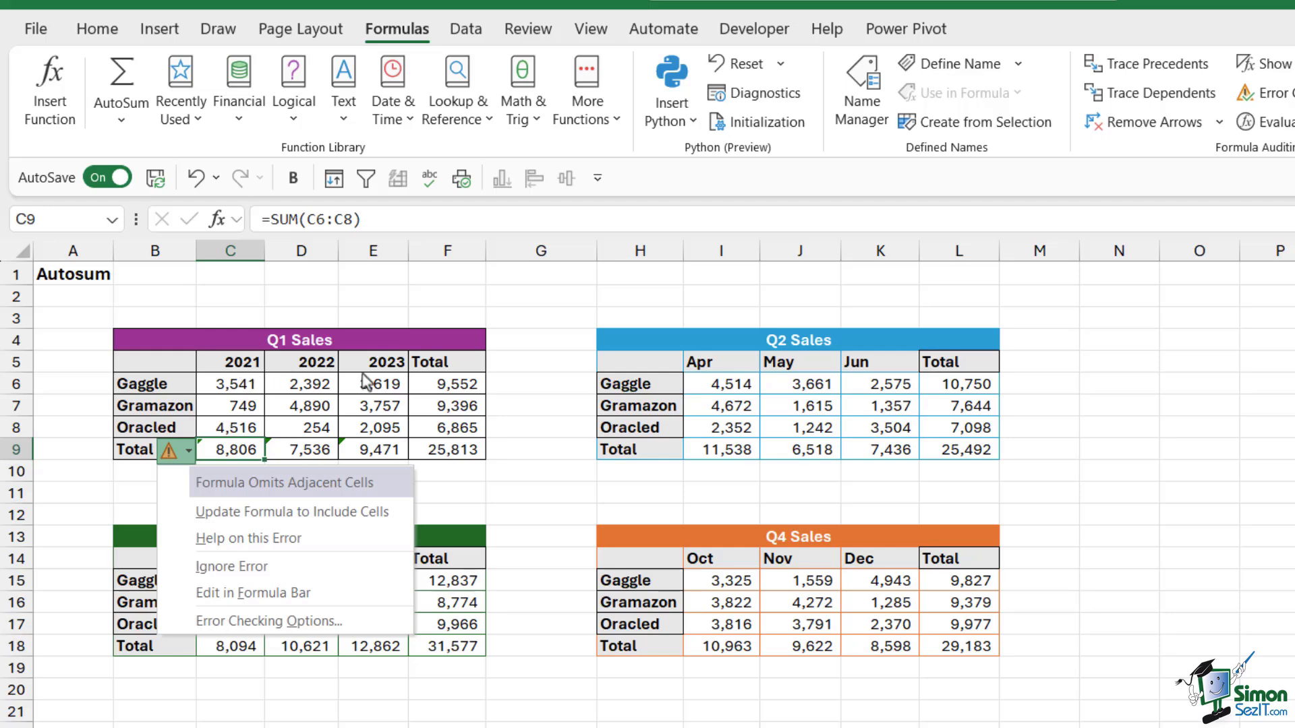
mouse_move(380, 375)
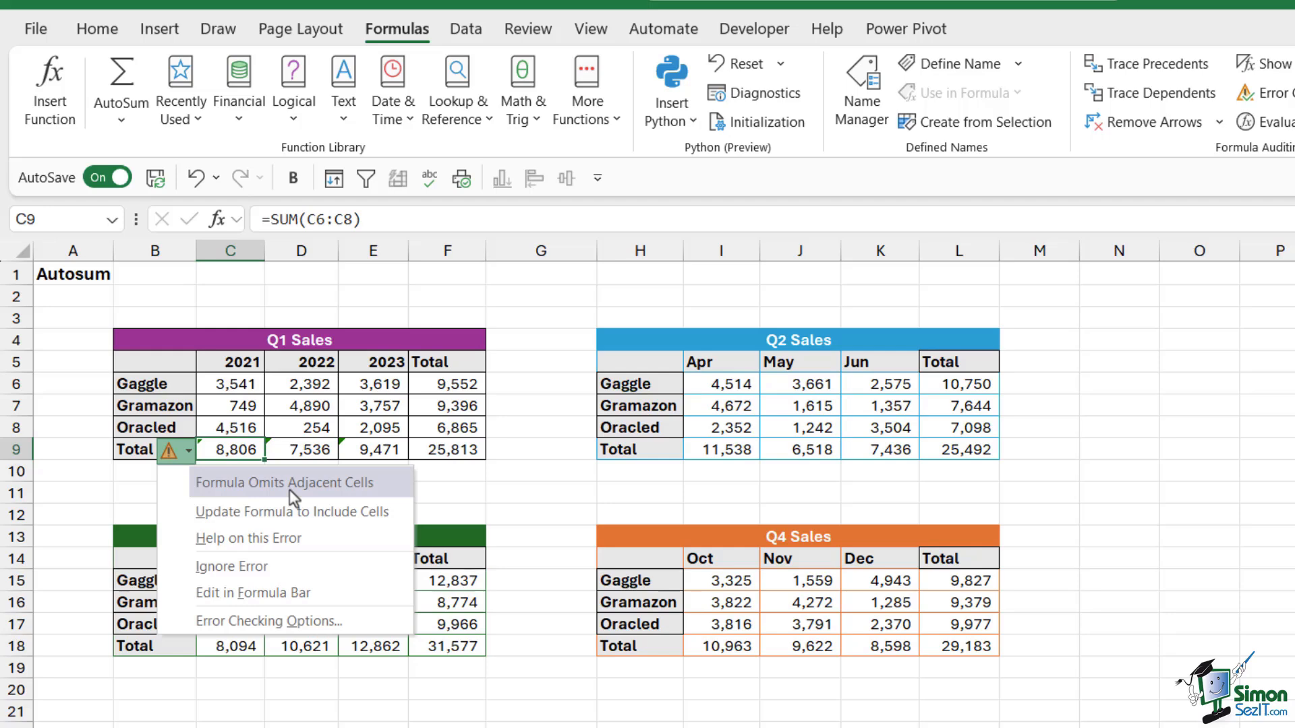
mouse_move(239, 372)
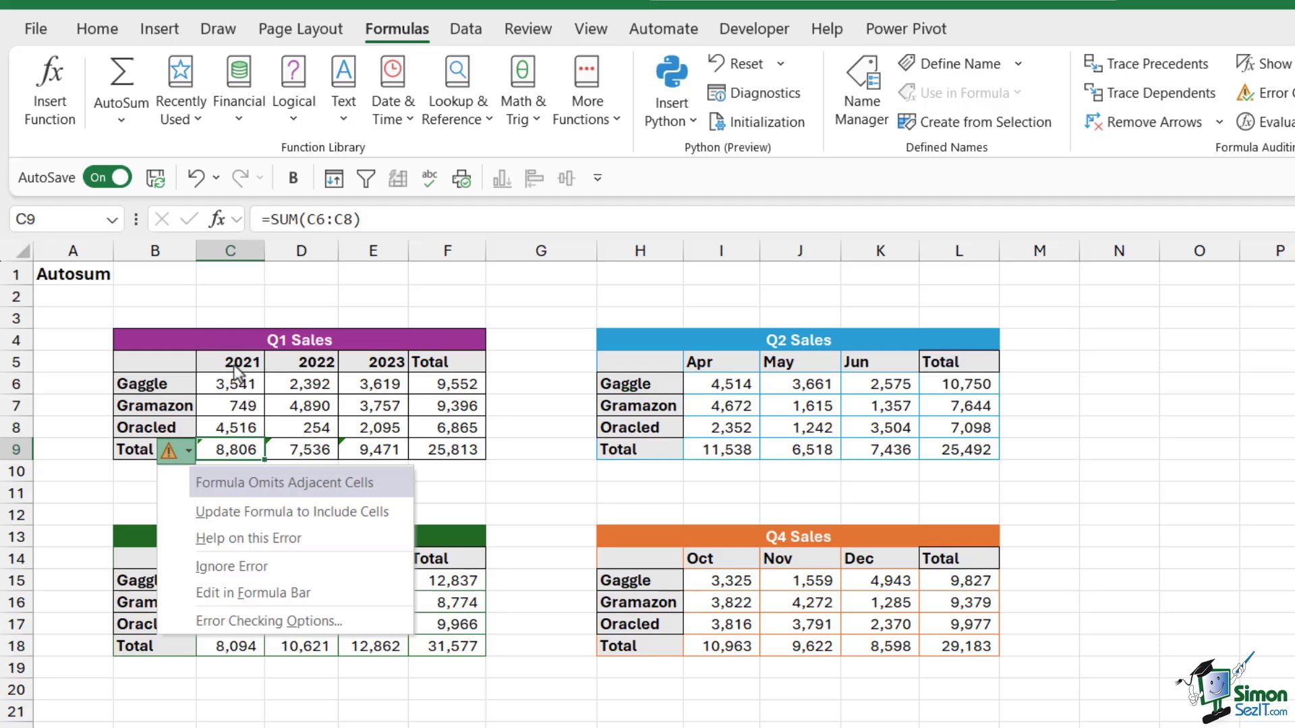
mouse_move(296, 494)
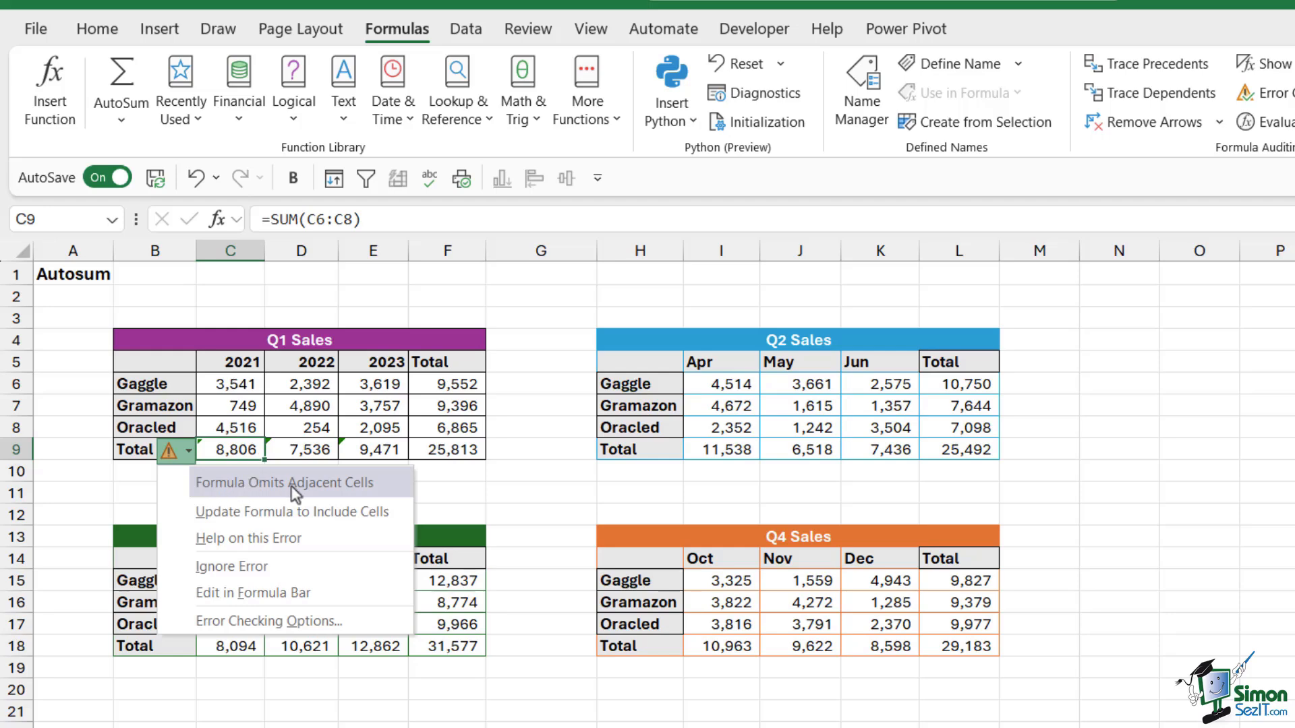
mouse_move(239, 497)
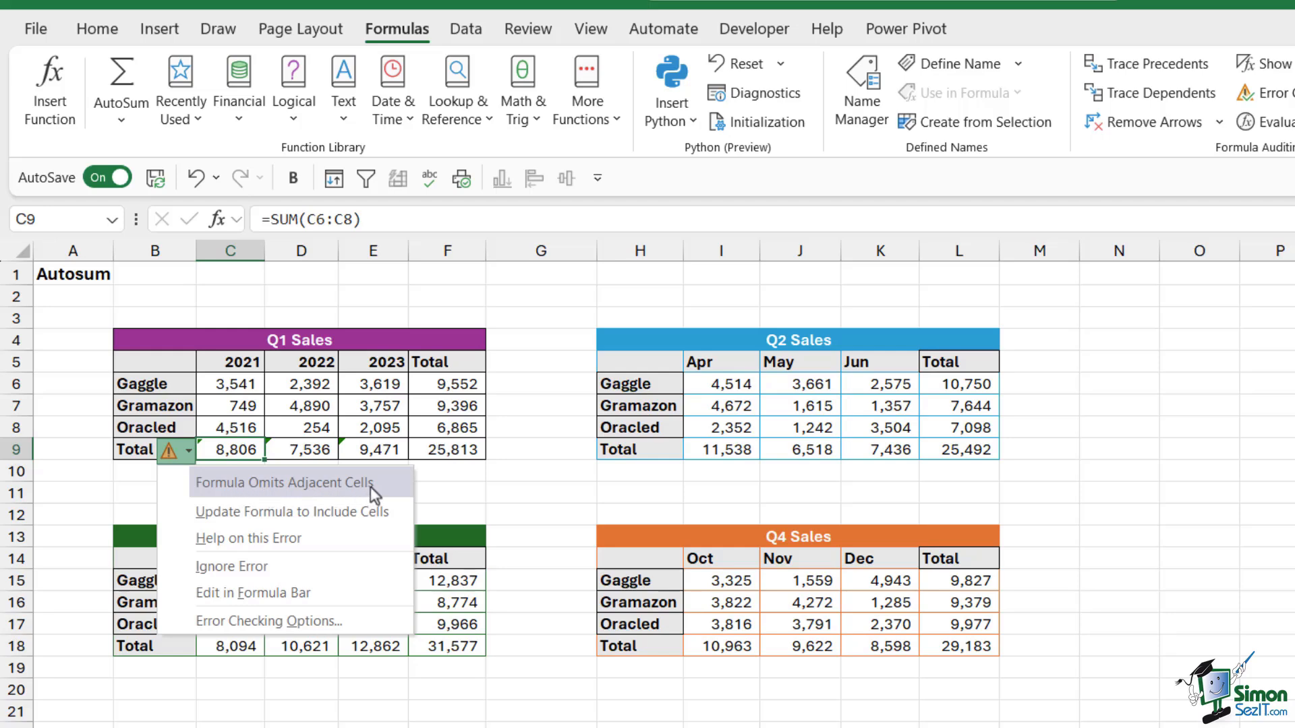
mouse_move(273, 380)
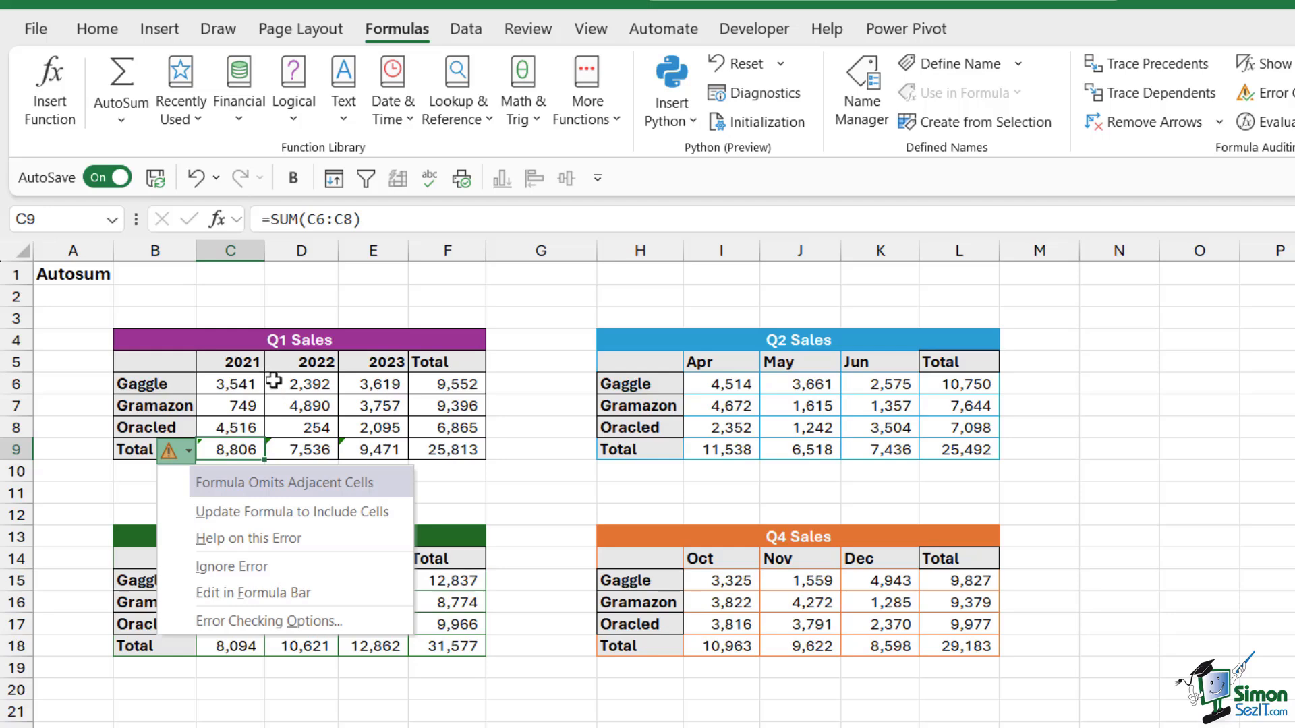
left_click(300, 383)
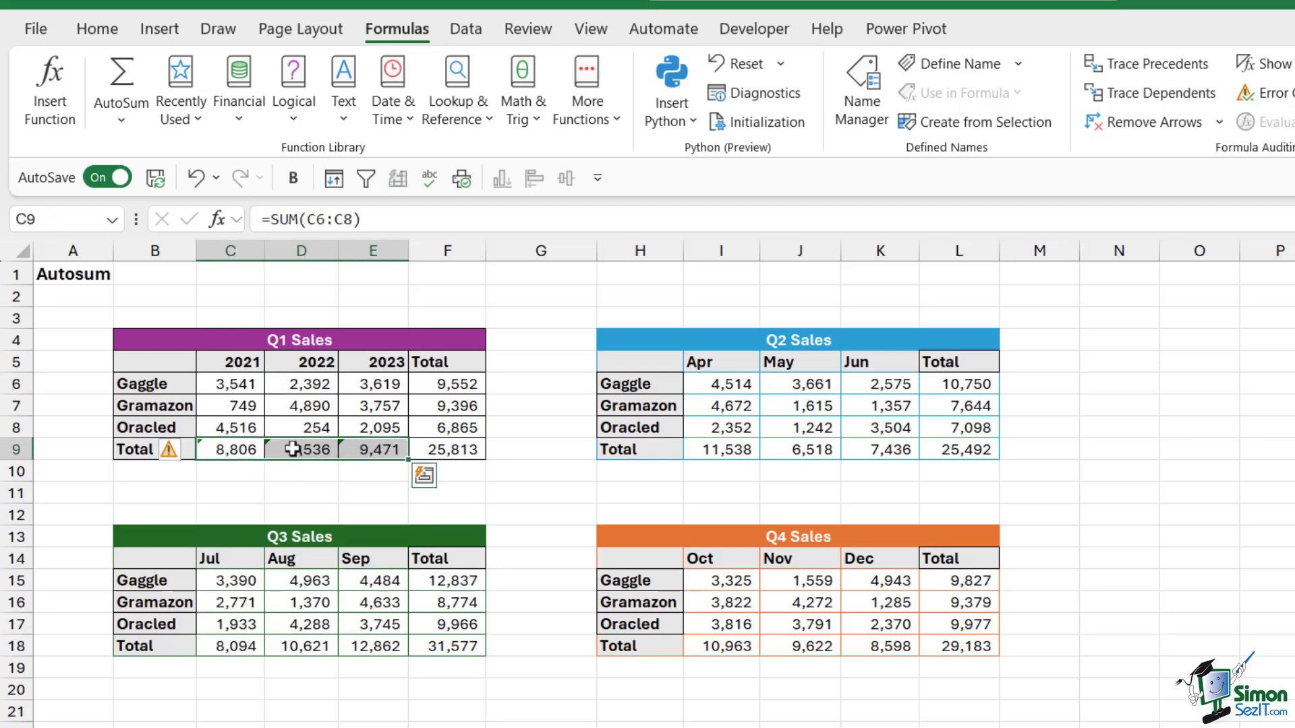
left_click(183, 449)
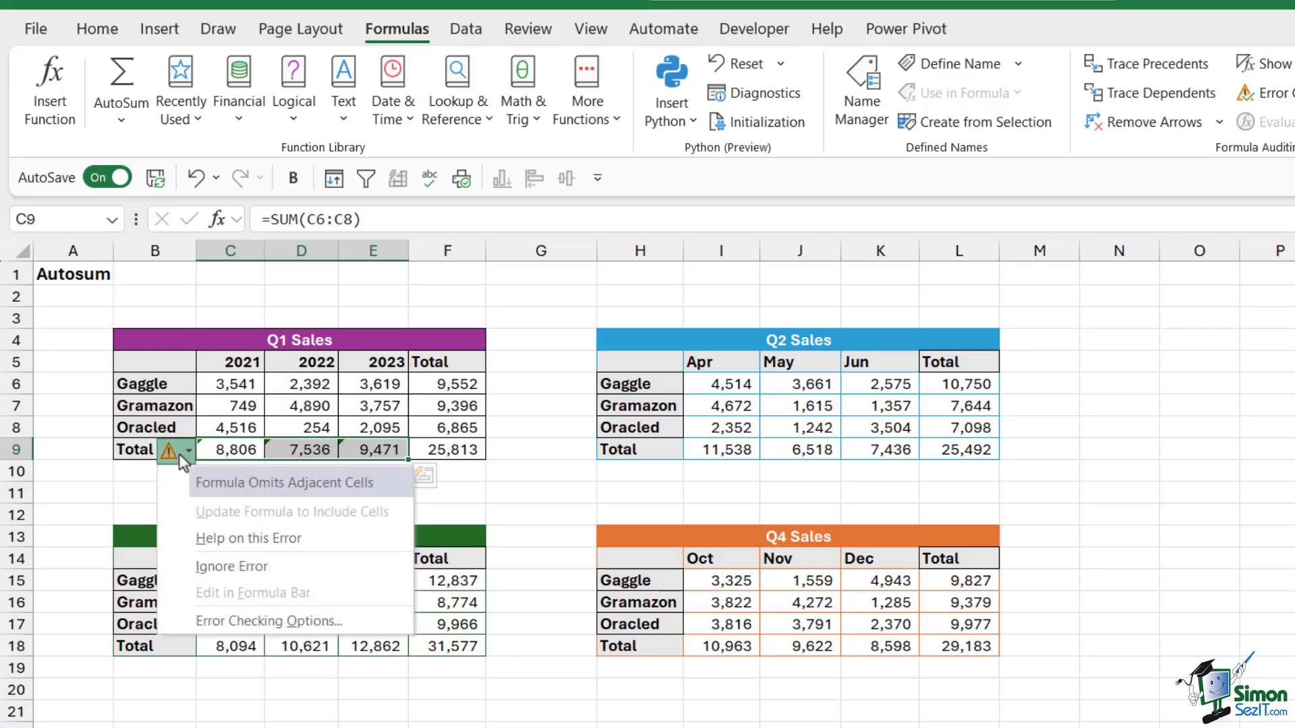